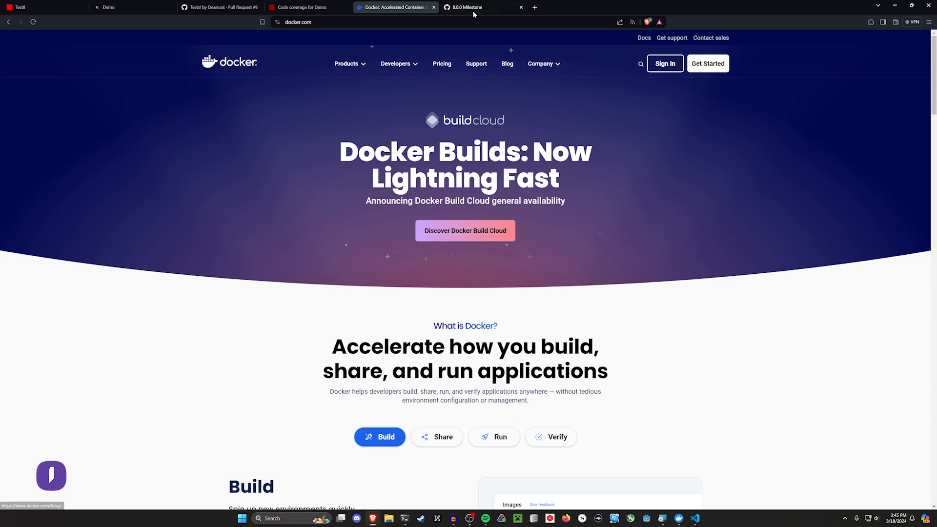
Step: Open the 'Generate devcontainer files by default' issue from the Rails 8.0.0 milestone list
{"action": "left_click", "coordinate": [474, 7]}
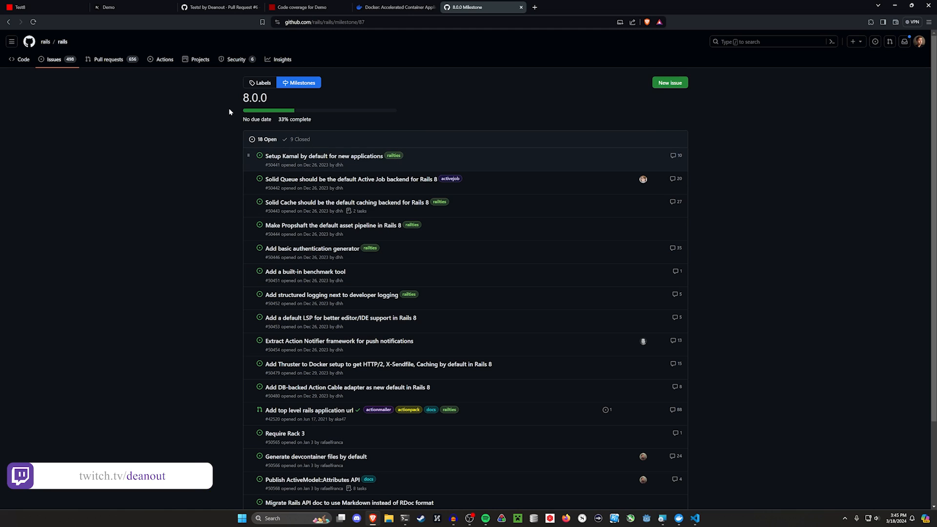
{"action": "mouse_move", "coordinate": [343, 240]}
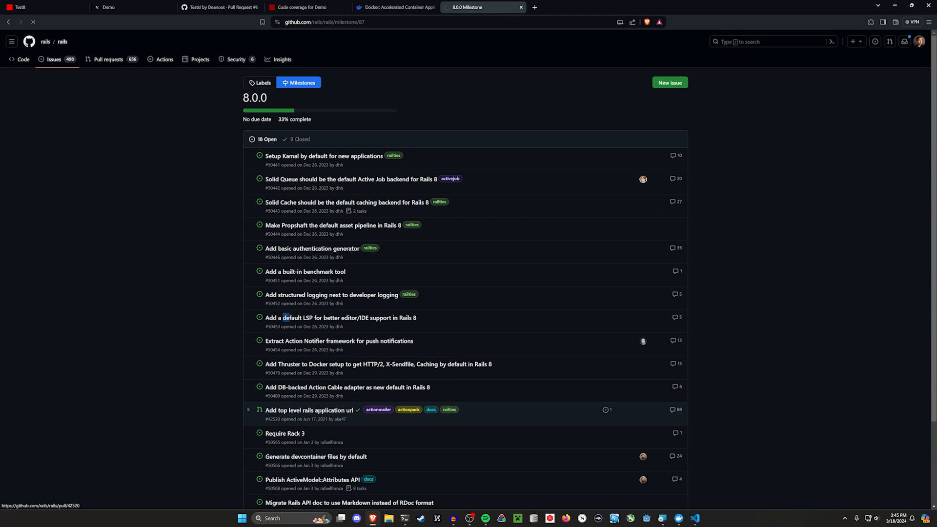
{"action": "left_click", "coordinate": [316, 457]}
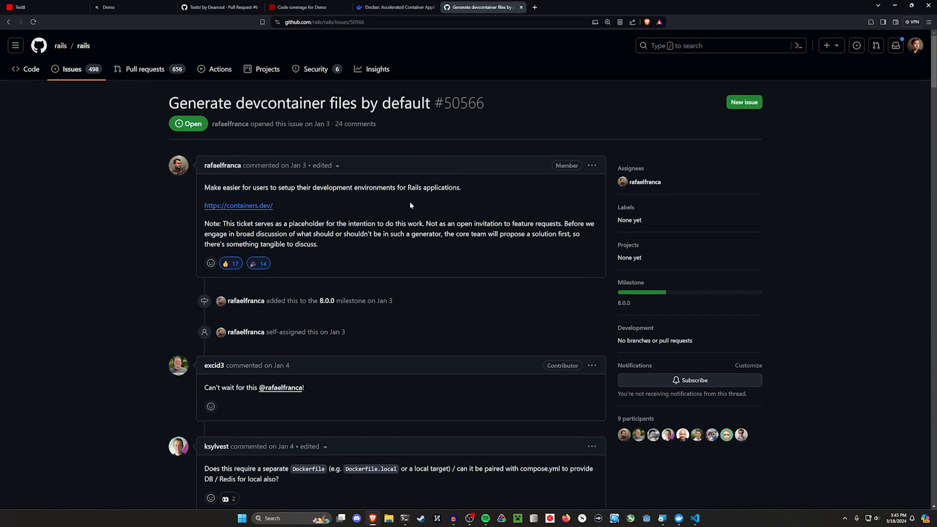
{"action": "left_click", "coordinate": [237, 206]}
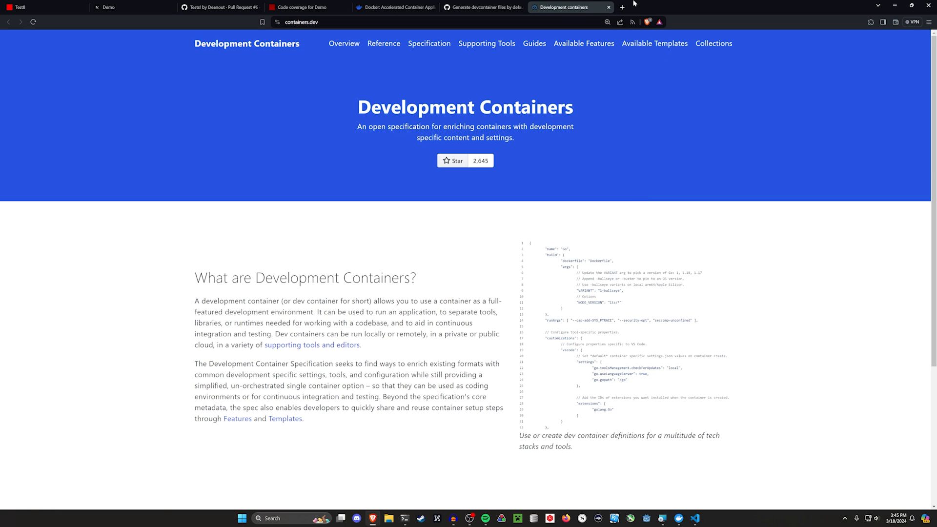
{"action": "mouse_move", "coordinate": [622, 6]}
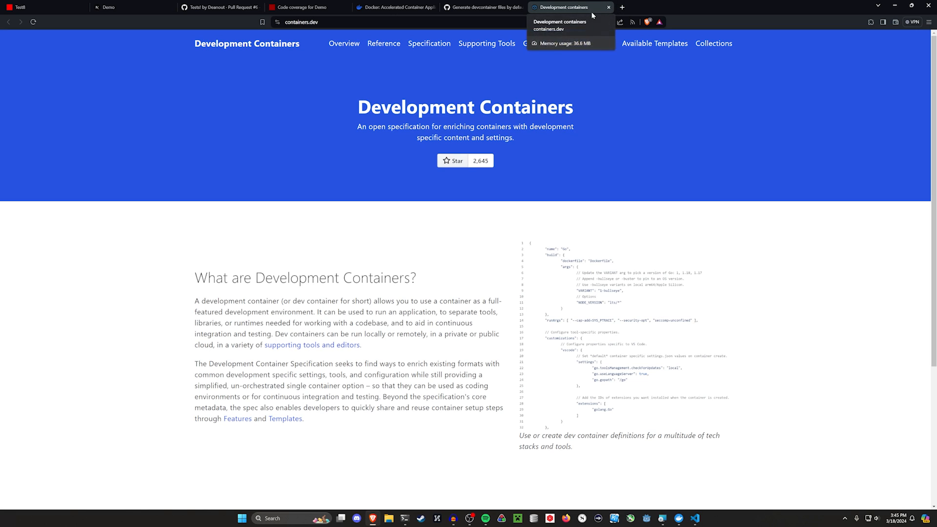
{"action": "mouse_move", "coordinate": [654, 8]}
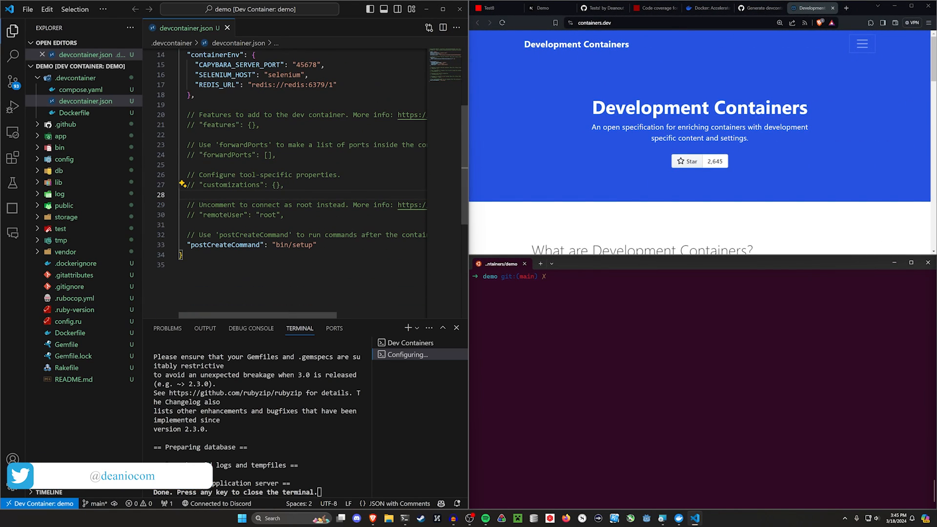
Step: Browse the dev container's extensions, viewing GitHub Copilot and Ruby LSP, then return to devcontainer.json
{"action": "left_click_drag", "start_coordinate": [189, 144], "coordinate": [284, 215]}
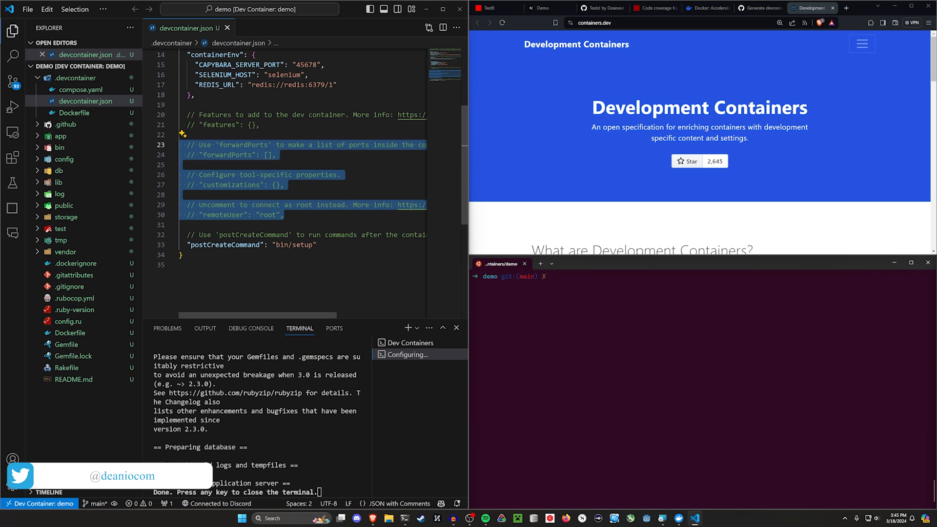
{"action": "left_click", "coordinate": [12, 158]}
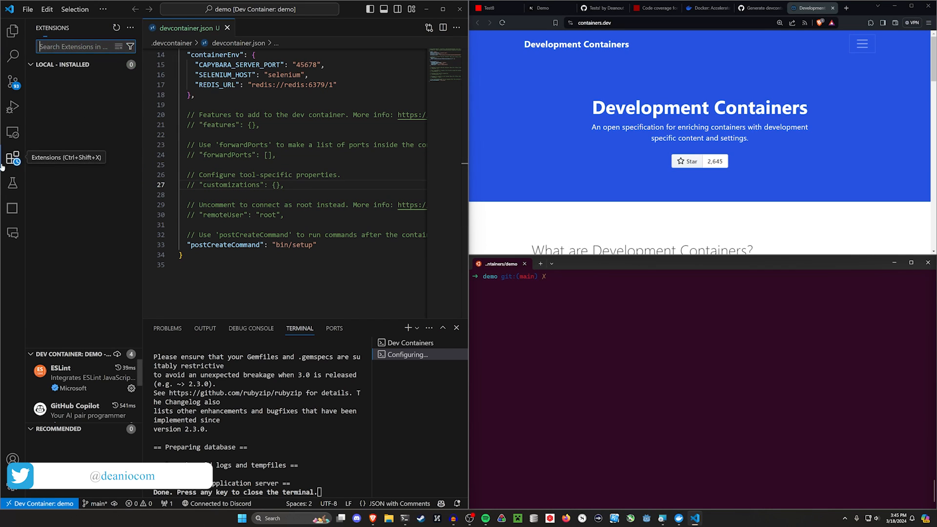
{"action": "left_click", "coordinate": [66, 64]}
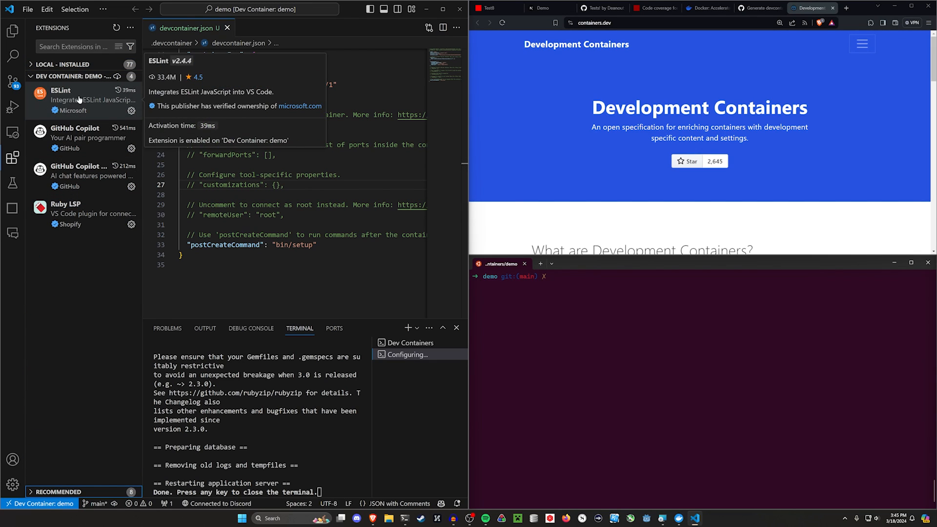
{"action": "left_click", "coordinate": [75, 137]}
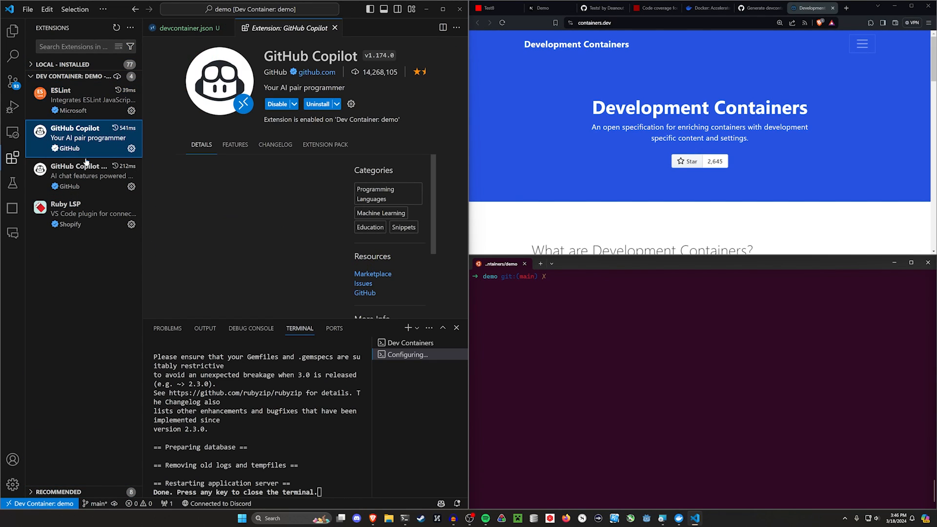
{"action": "left_click", "coordinate": [74, 209]}
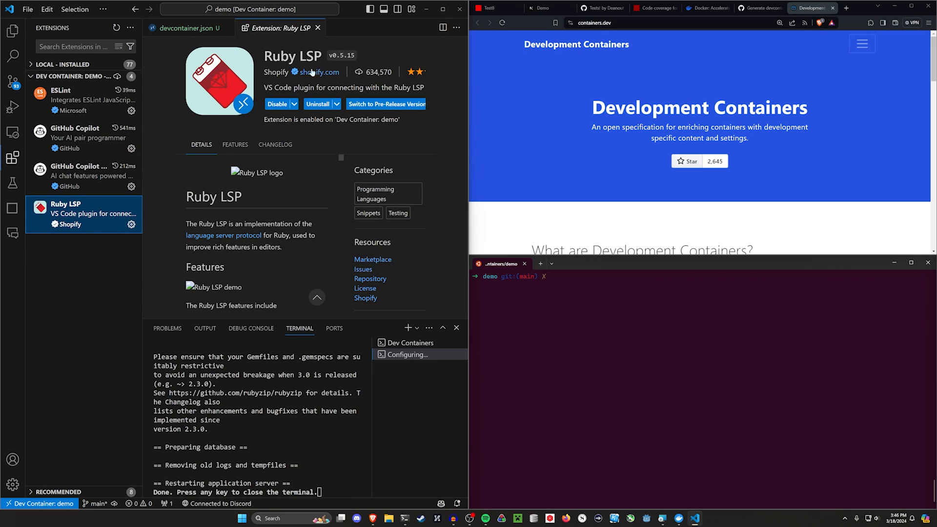
{"action": "mouse_move", "coordinate": [203, 220]}
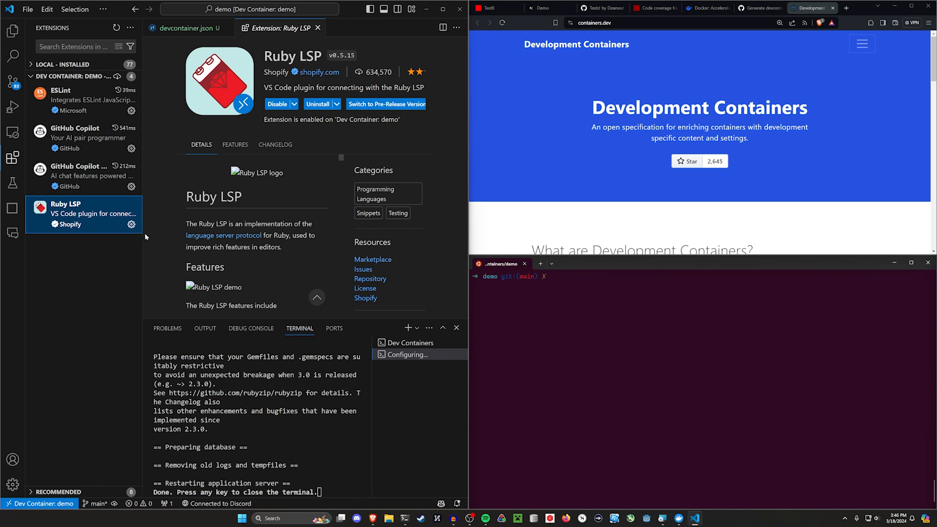
{"action": "mouse_move", "coordinate": [173, 62]}
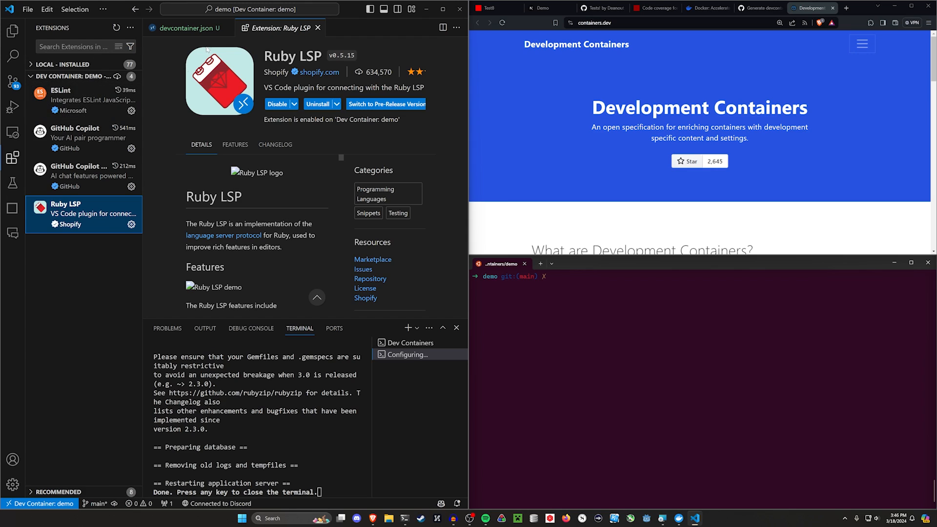
{"action": "left_click", "coordinate": [185, 27]}
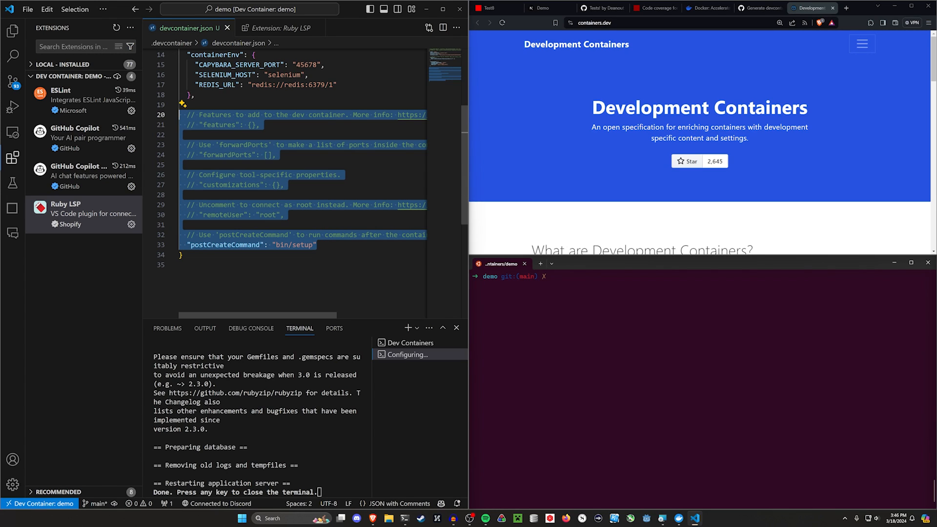
Step: Run rails -v in the container terminal, browse .devcontainer, and bring Brave forward
{"action": "left_click", "coordinate": [12, 31]}
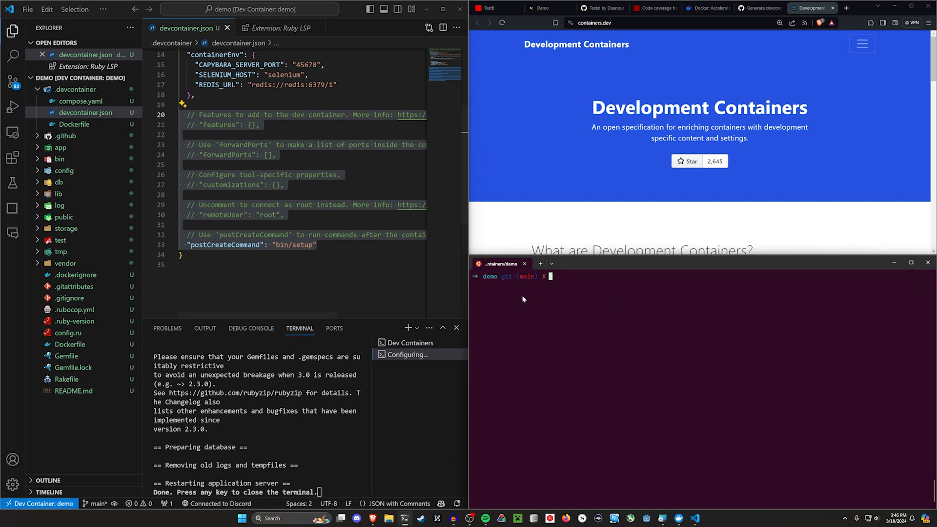
{"action": "type", "text": "rails -v"}
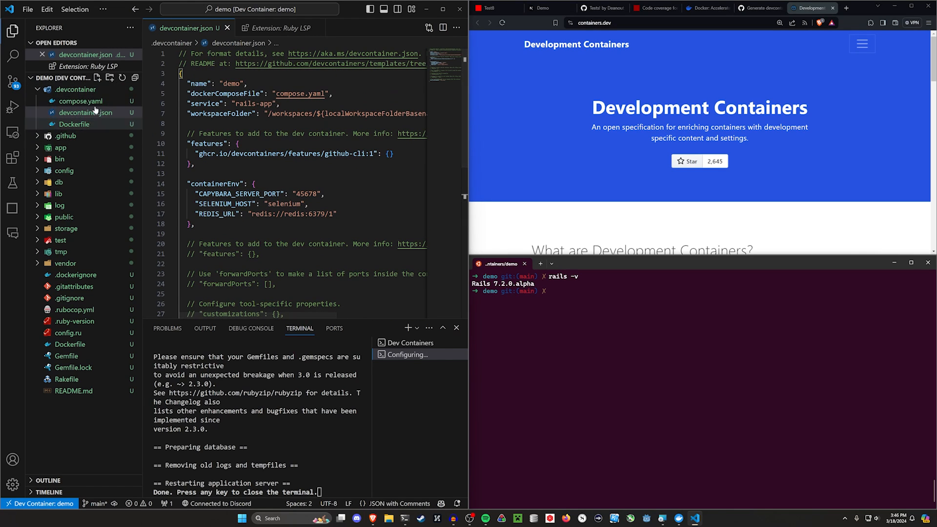
{"action": "left_click", "coordinate": [75, 89]}
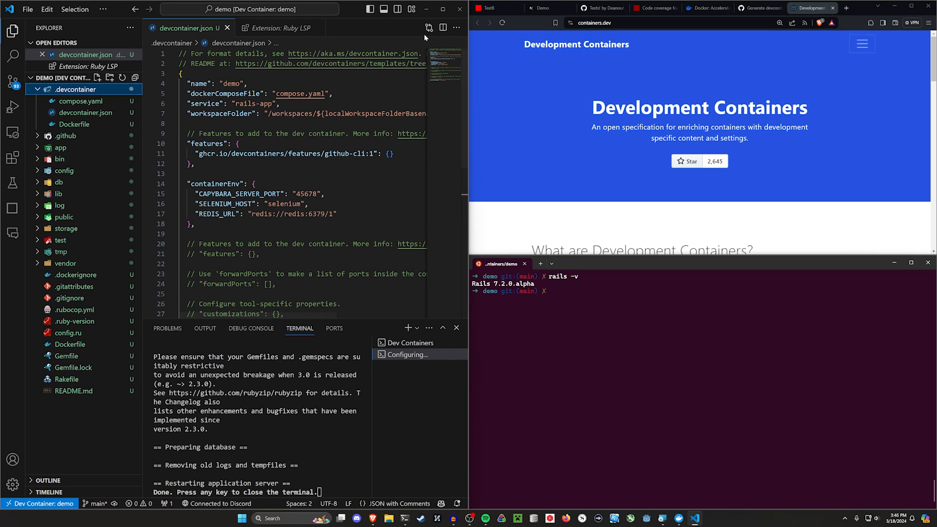
{"action": "left_click", "coordinate": [682, 51]}
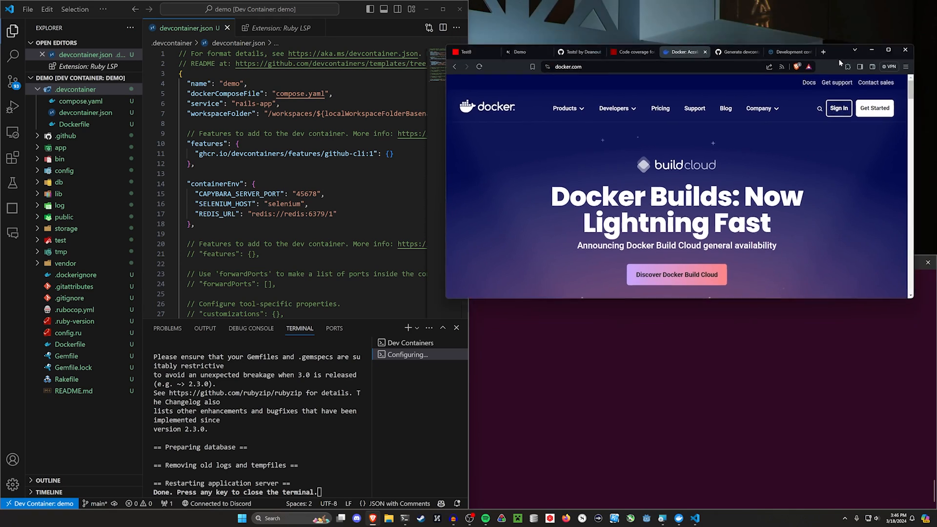
Step: Check Docker Desktop's General settings show 'Use the WSL 2 based engine' enabled
{"action": "left_click", "coordinate": [888, 50]}
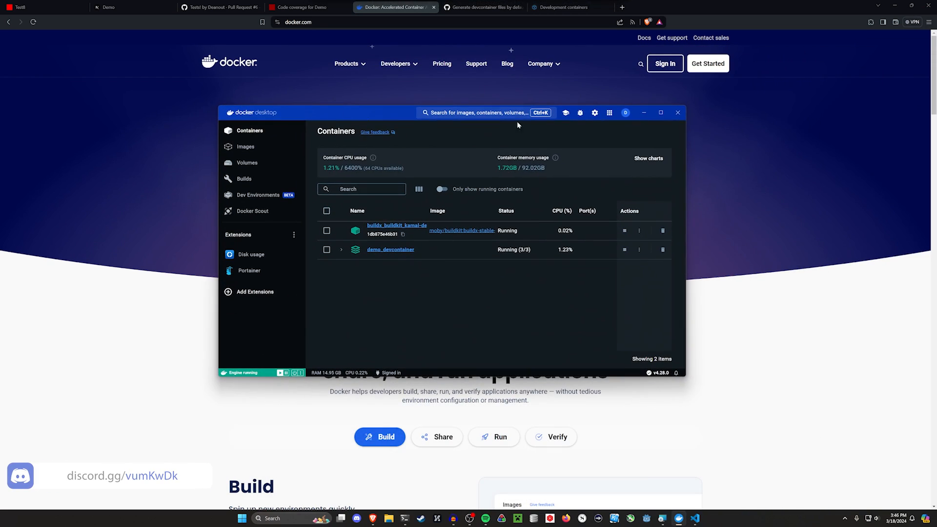
{"action": "left_click", "coordinate": [594, 112]}
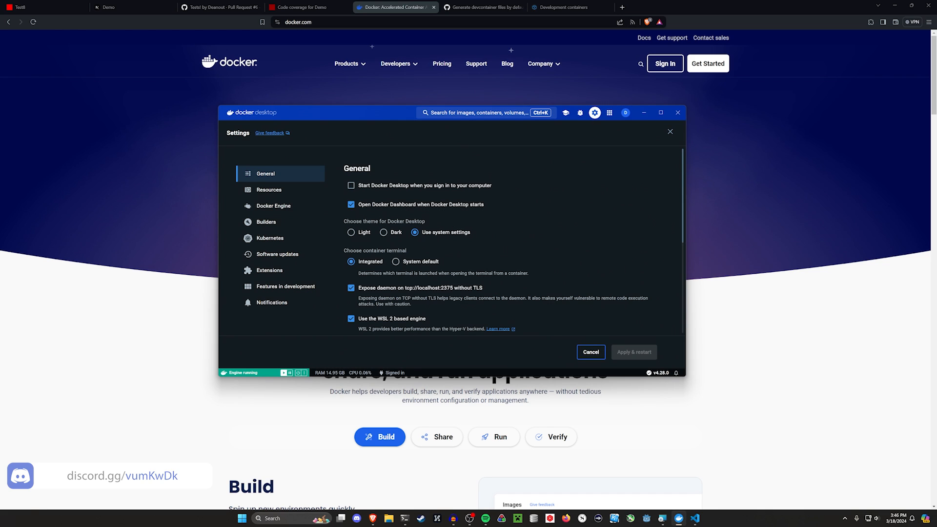
{"action": "scroll", "scroll_direction": "down", "scroll_amount": 3}
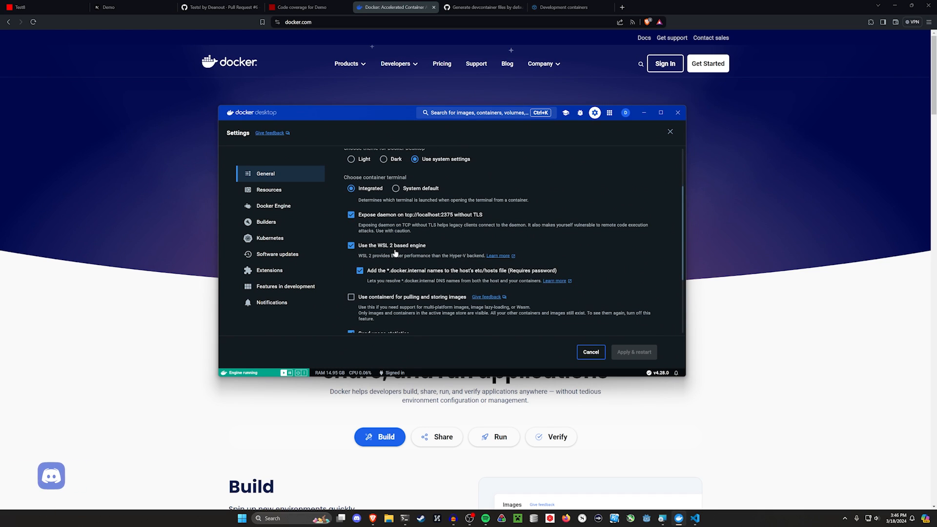
{"action": "mouse_move", "coordinate": [392, 248]}
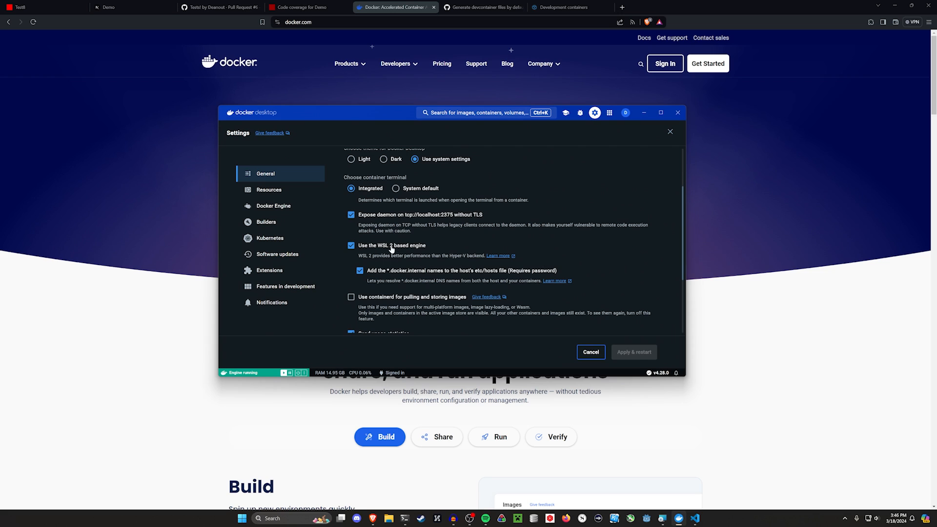
{"action": "left_click_drag", "start_coordinate": [427, 256], "coordinate": [461, 255]}
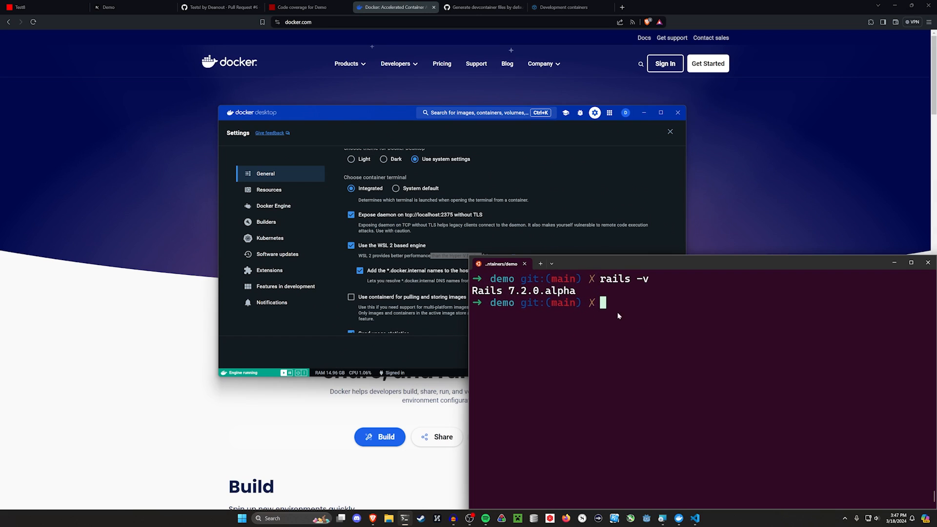
{"action": "left_click", "coordinate": [551, 263]}
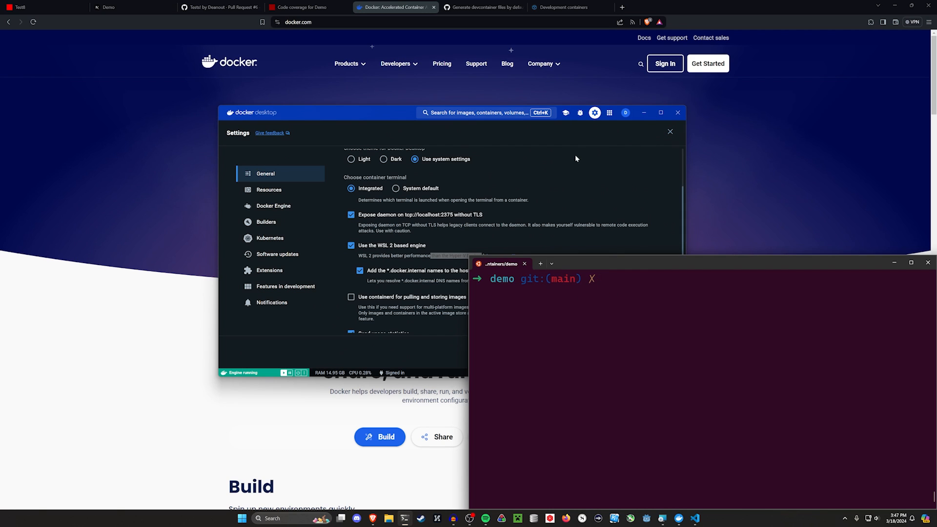
{"action": "mouse_move", "coordinate": [384, 120]}
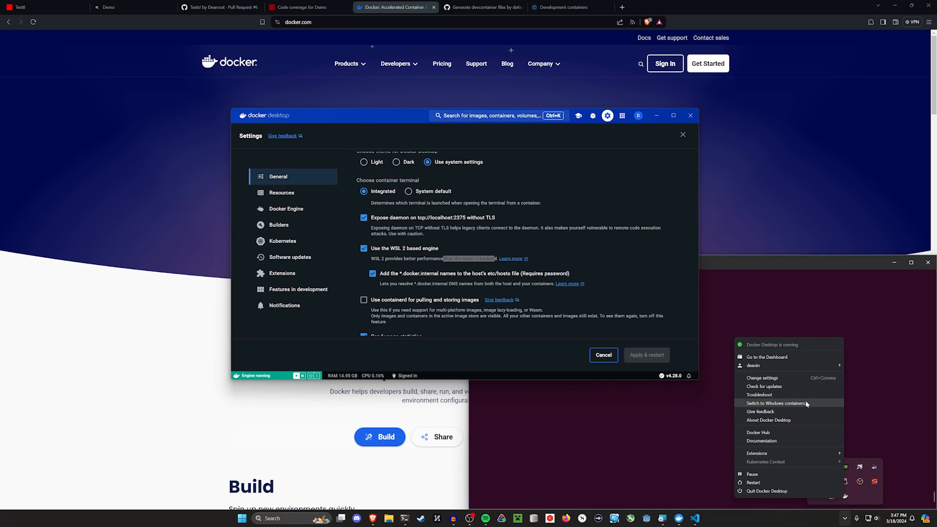
{"action": "mouse_move", "coordinate": [753, 404]}
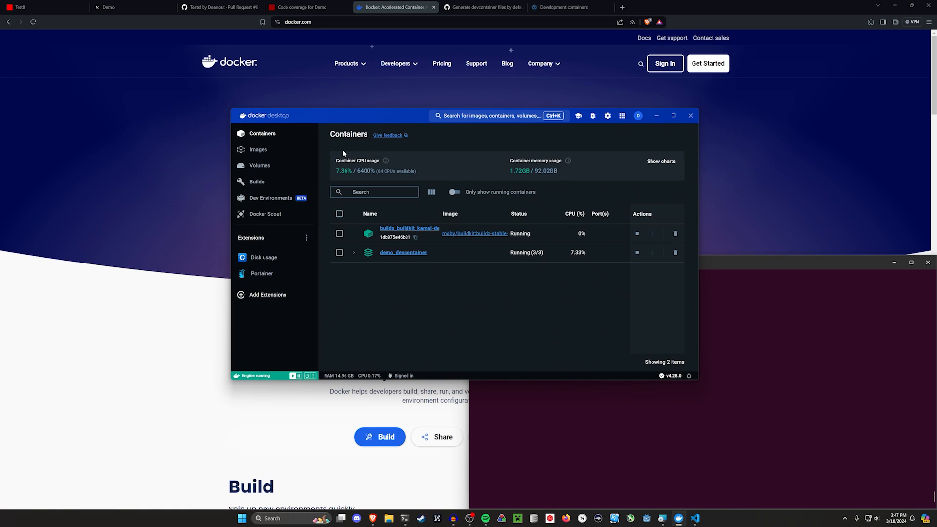
{"action": "mouse_move", "coordinate": [647, 95]}
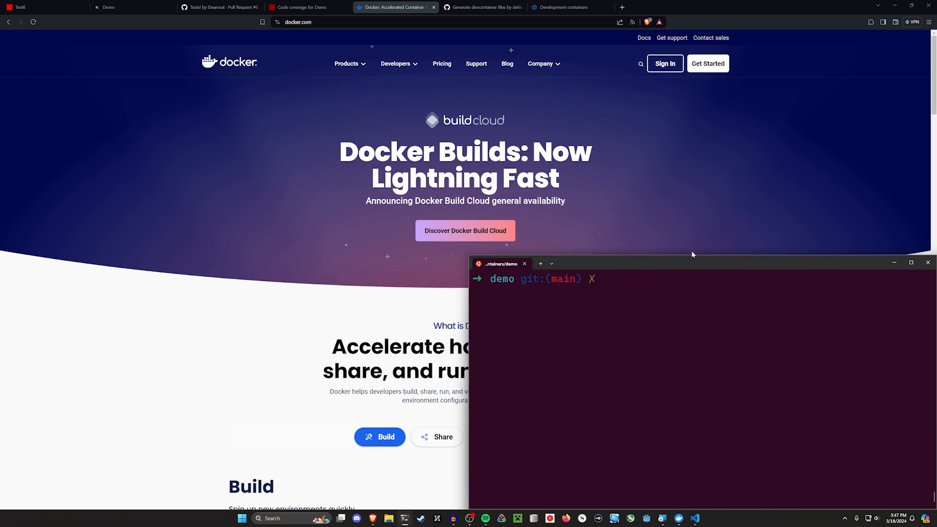
Step: Enter the command rails new video --main in the terminal
{"action": "type", "text": "cd"}
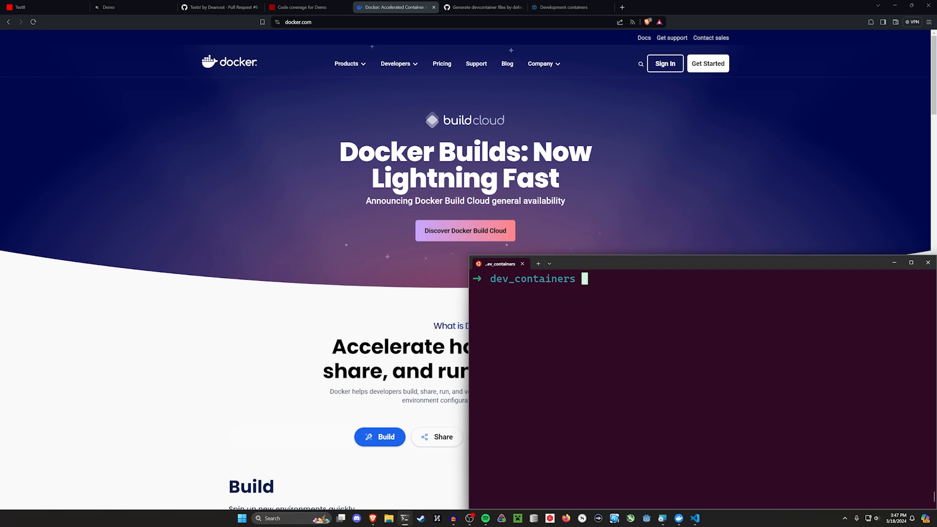
{"action": "type", "text": "r"}
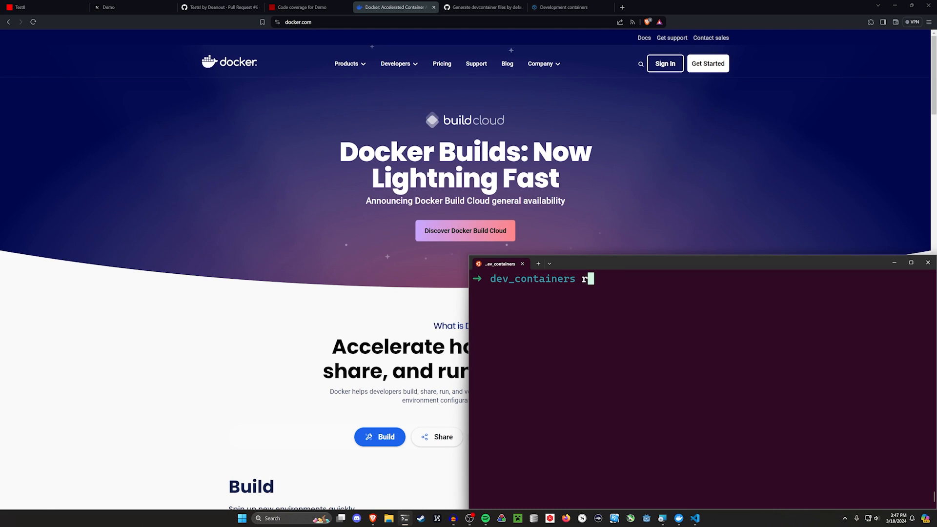
{"action": "type", "text": "ails"}
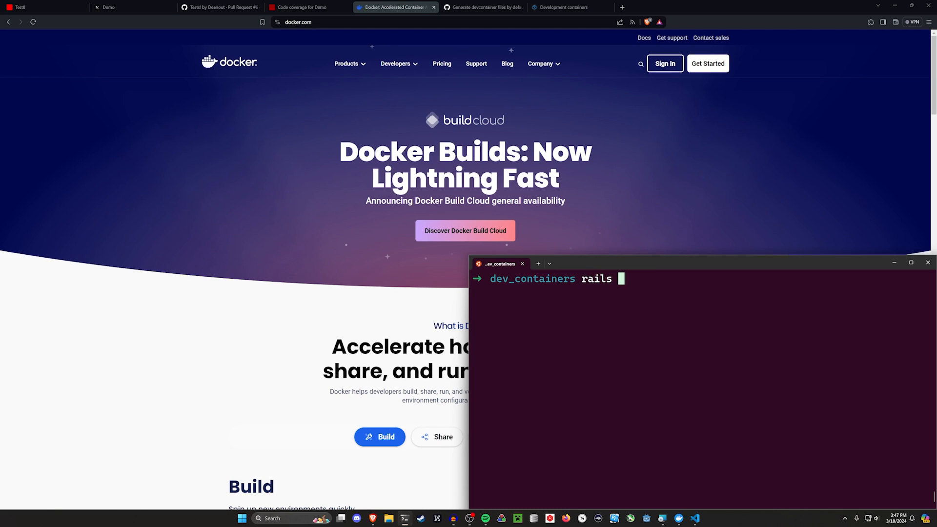
{"action": "type", "text": "new video --main"}
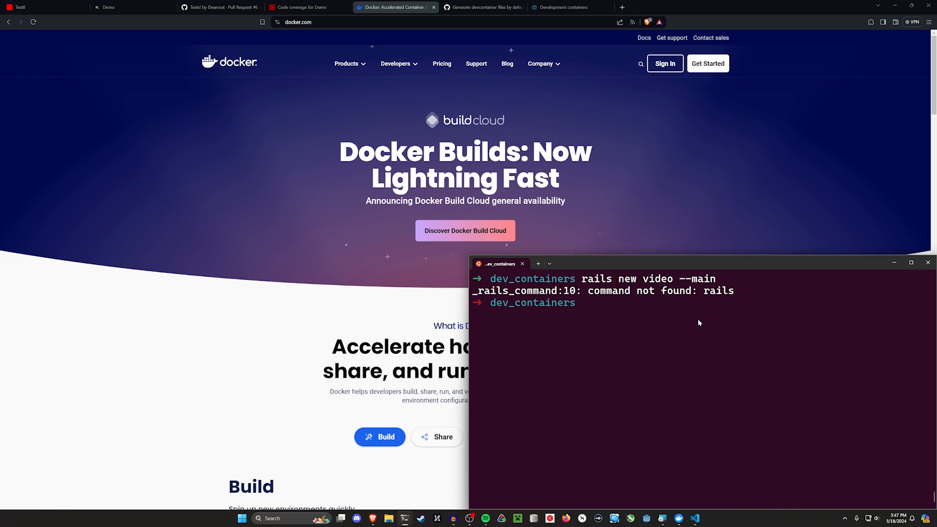
Step: Move up a directory and create the video folder with mkdir
{"action": "type", "text": "cd"}
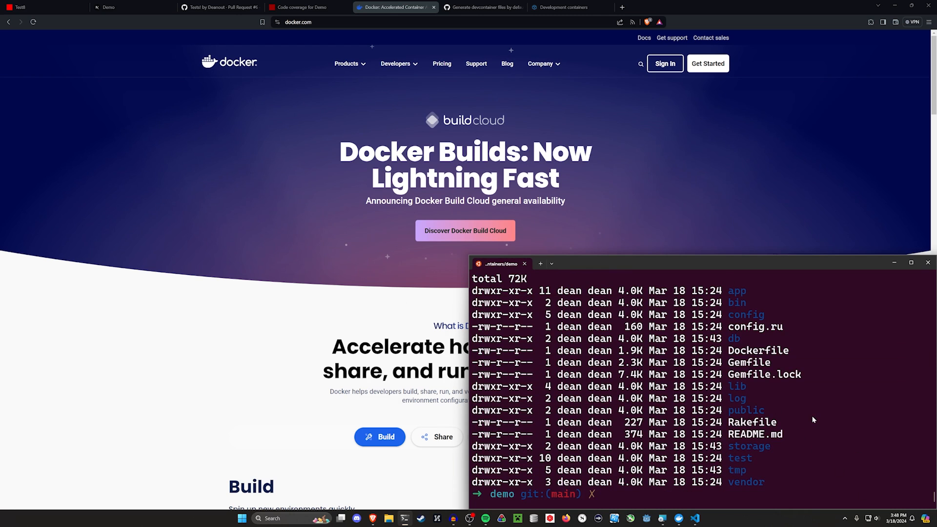
{"action": "type", "text": "cd .."}
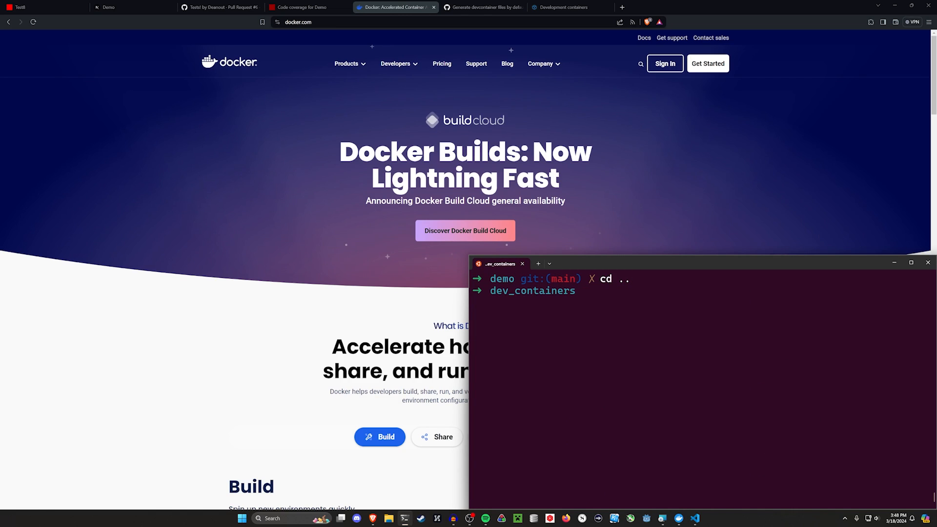
{"action": "type", "text": "ll"}
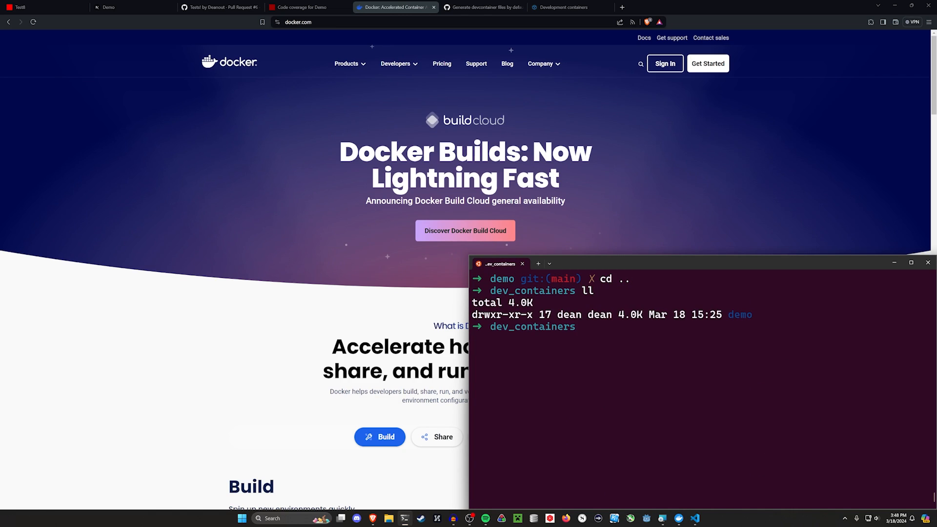
{"action": "type", "text": "mkdir vid"}
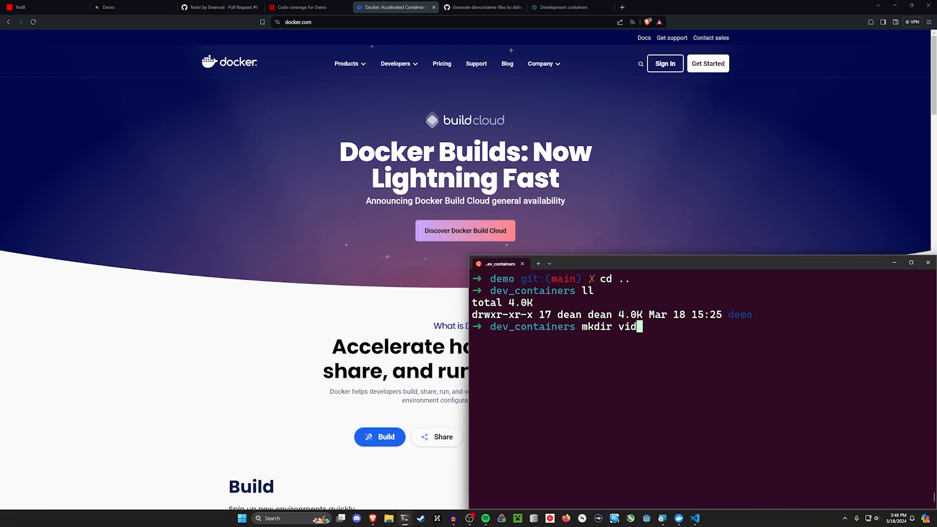
{"action": "type", "text": "ll"}
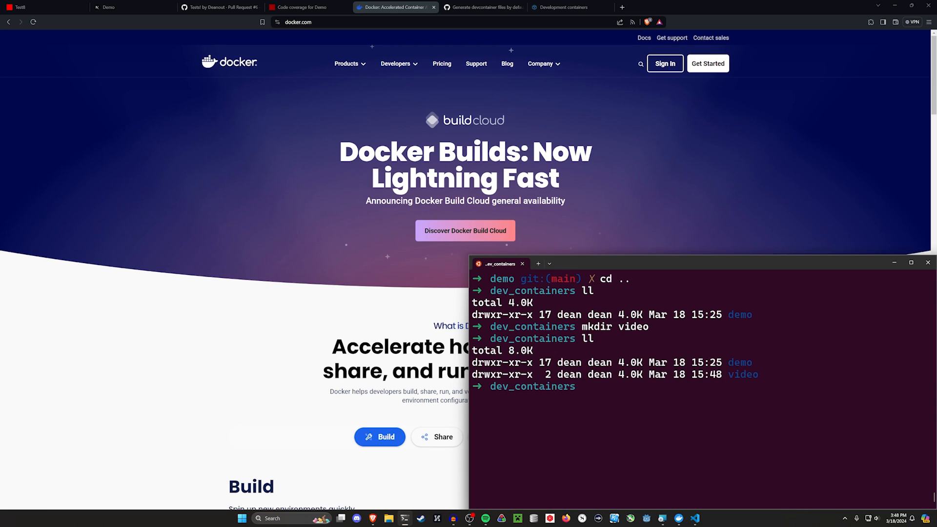
Step: Copy demo/.devcontainer into video/ with cp -r and list the copied folder
{"action": "type", "text": "cp -r"}
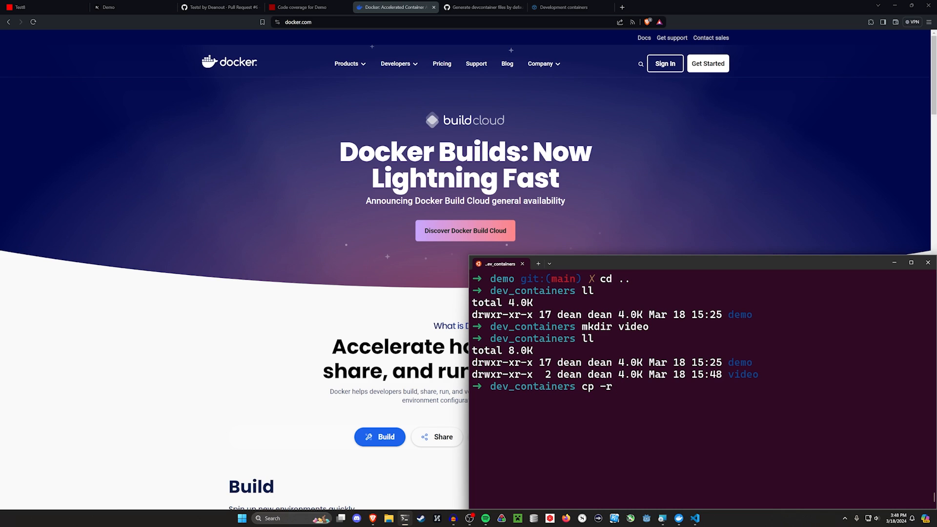
{"action": "type", "text": "demo/"}
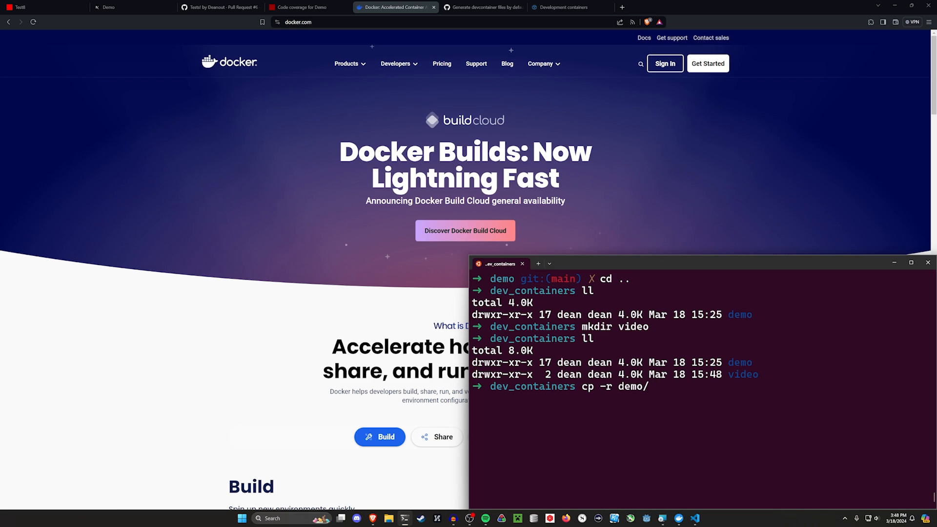
{"action": "type", "text": ".devcontainer"}
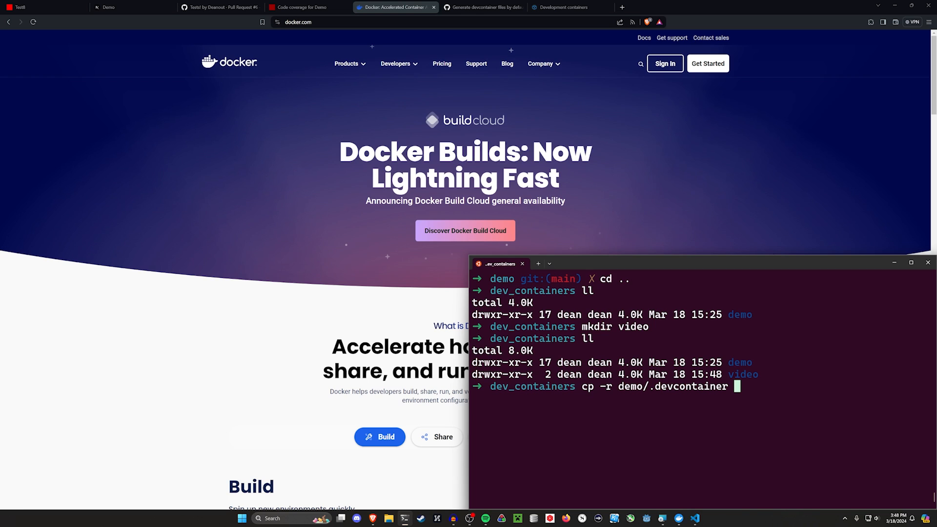
{"action": "type", "text": "video/"}
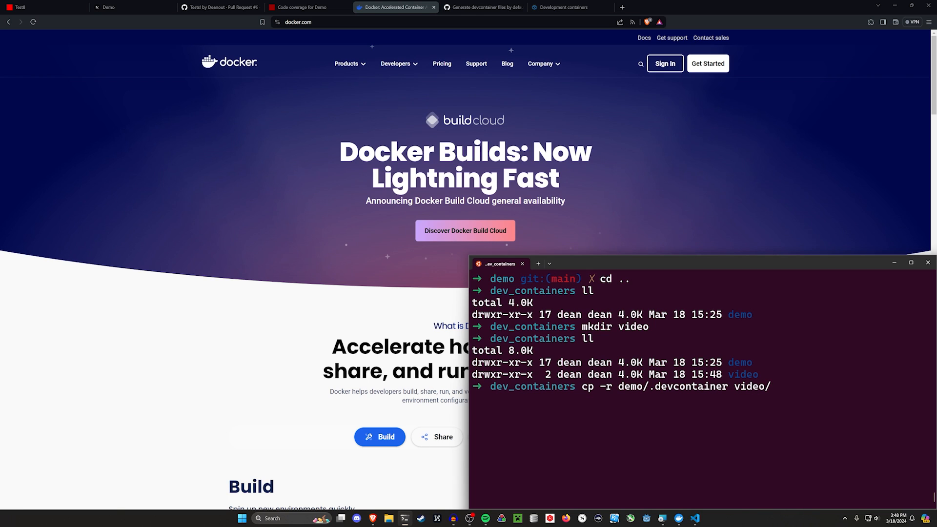
{"action": "type", "text": ".dev"}
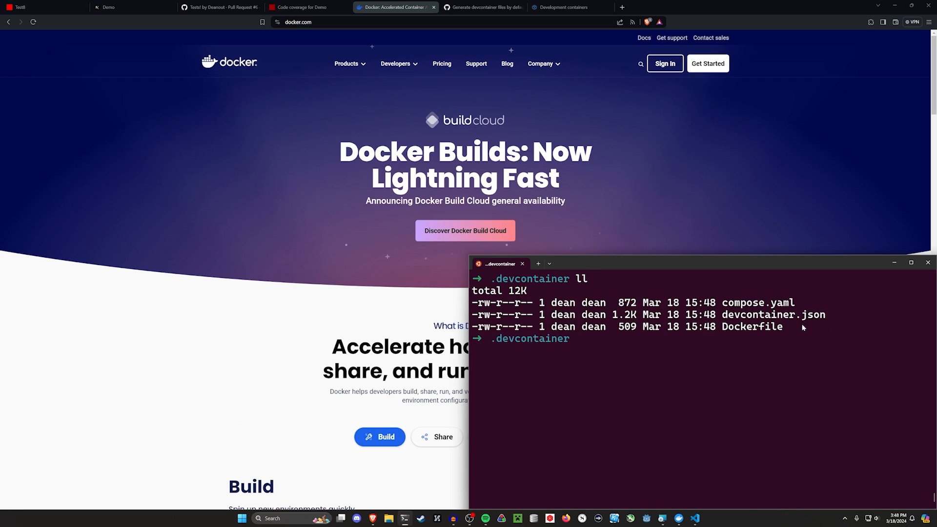
{"action": "type", "text": "rails"}
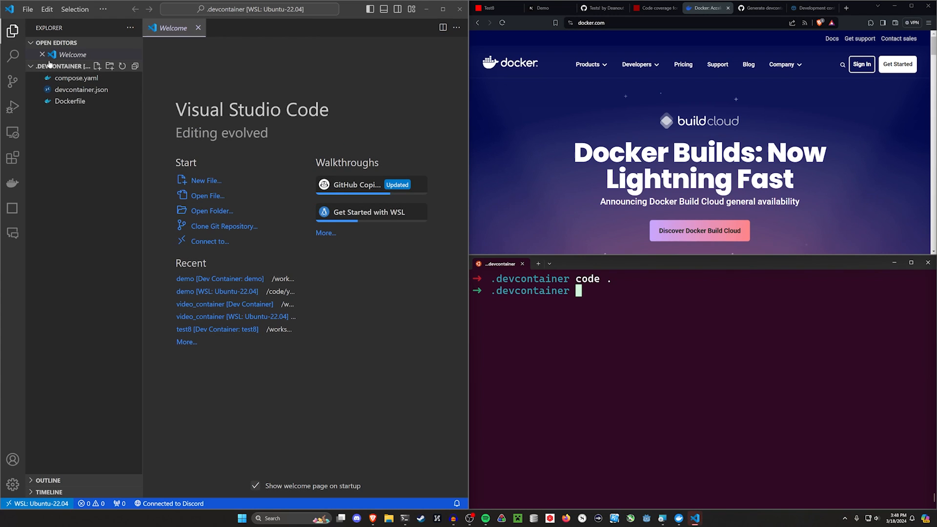
{"action": "mouse_move", "coordinate": [24, 102]}
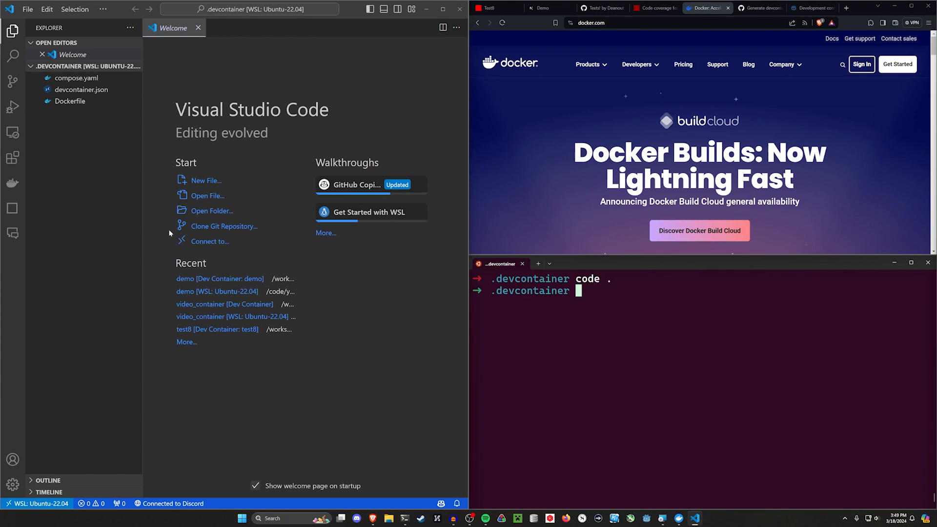
Step: Run code . to open the video folder in Visual Studio Code
{"action": "right_click", "coordinate": [87, 66]}
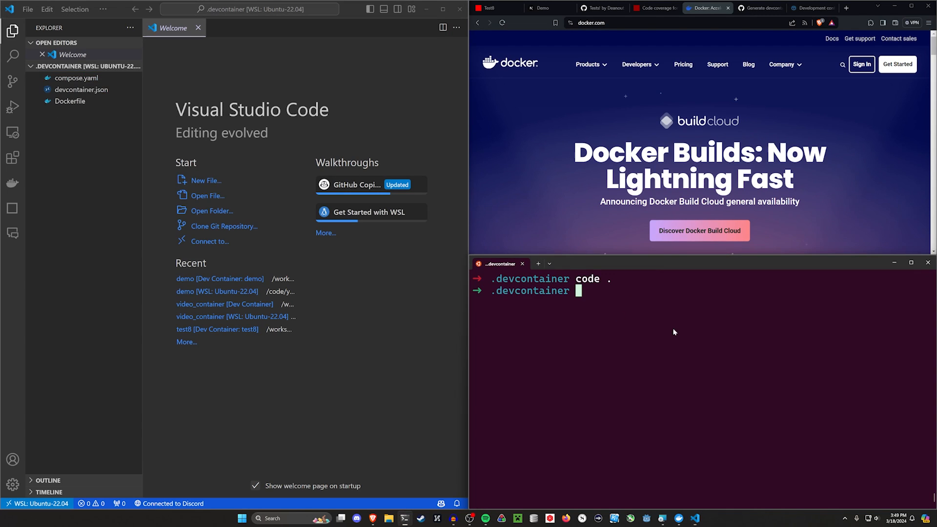
{"action": "type", "text": "code ."}
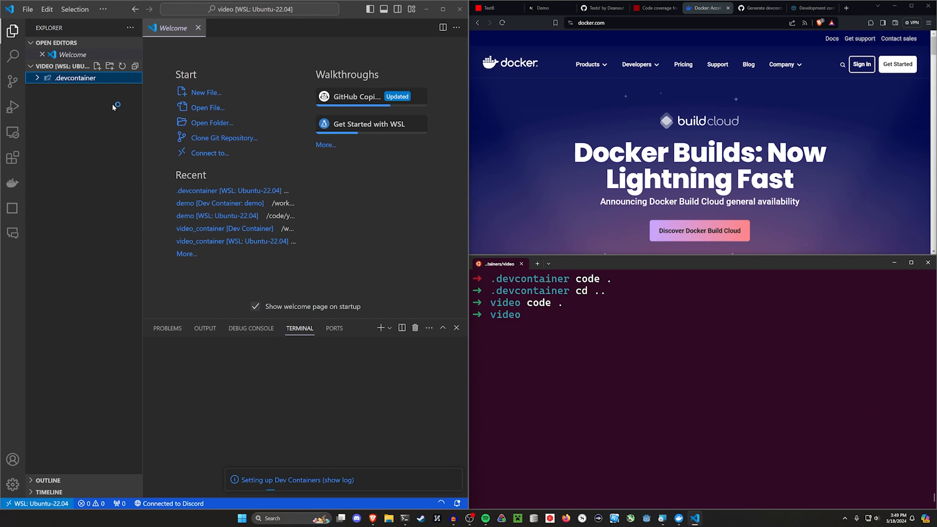
Step: Find the Dev Containers extension via 'devc' search, then choose Reopen in Container
{"action": "left_click", "coordinate": [12, 158]}
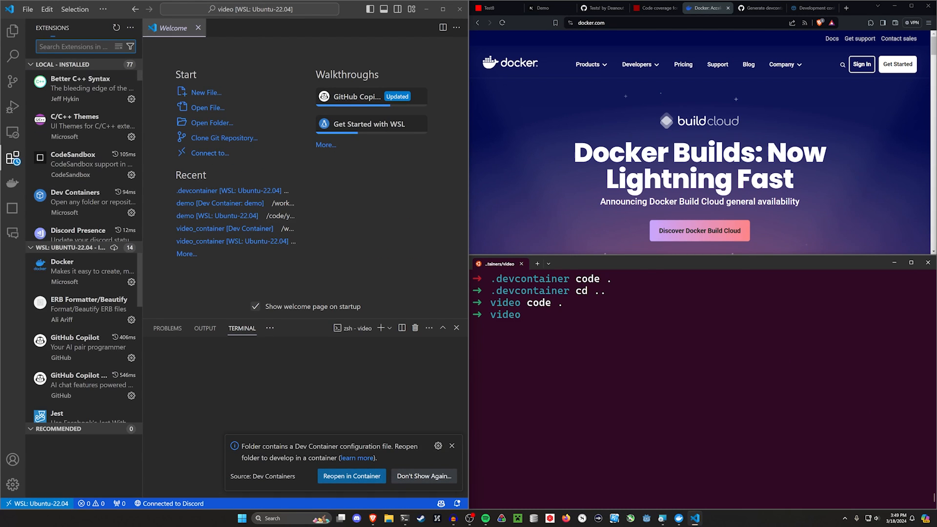
{"action": "type", "text": "devco"}
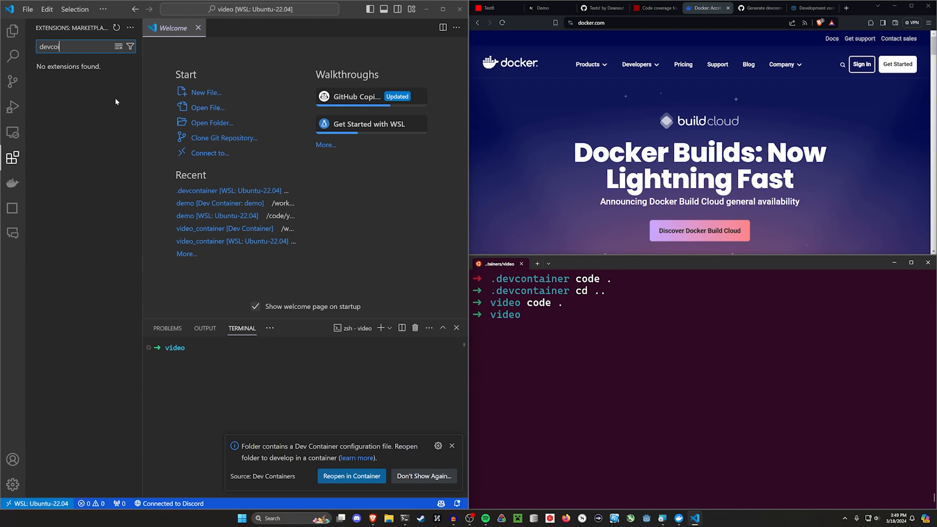
{"action": "left_click", "coordinate": [80, 77]}
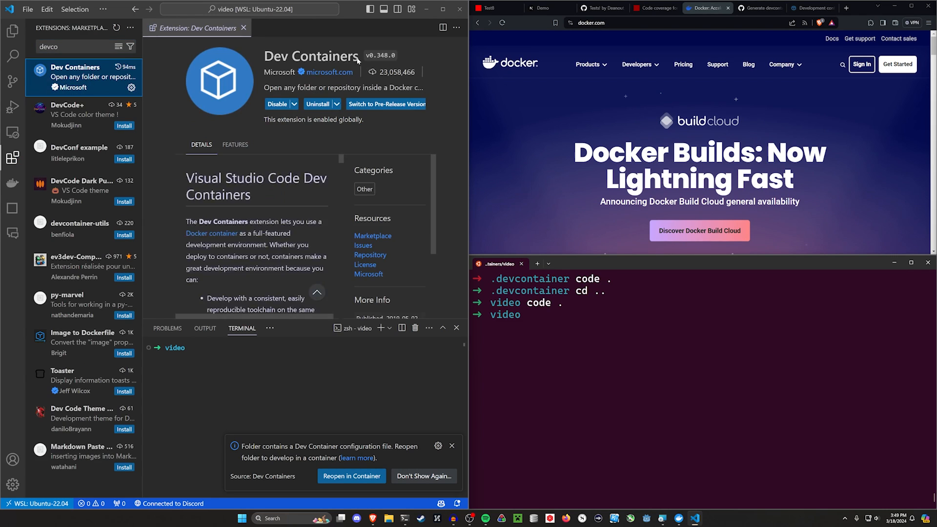
{"action": "mouse_move", "coordinate": [352, 476]}
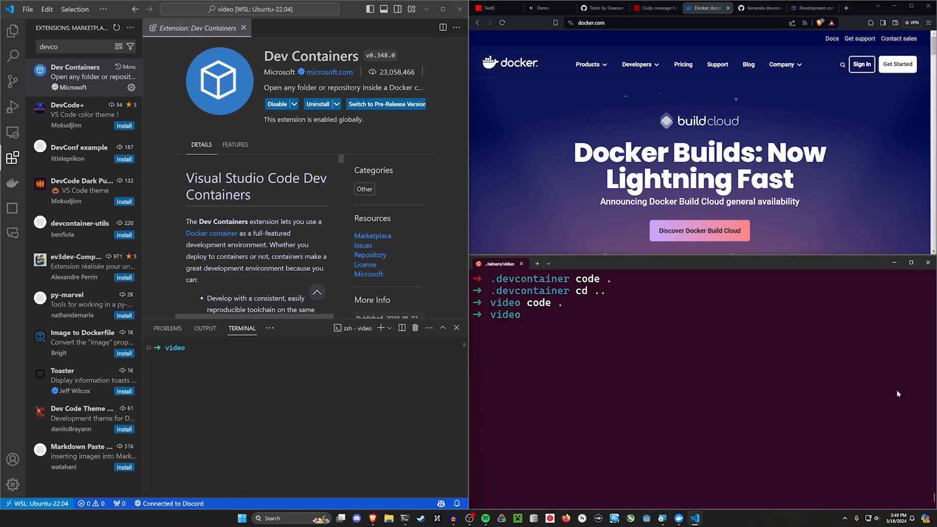
{"action": "left_click", "coordinate": [12, 30]}
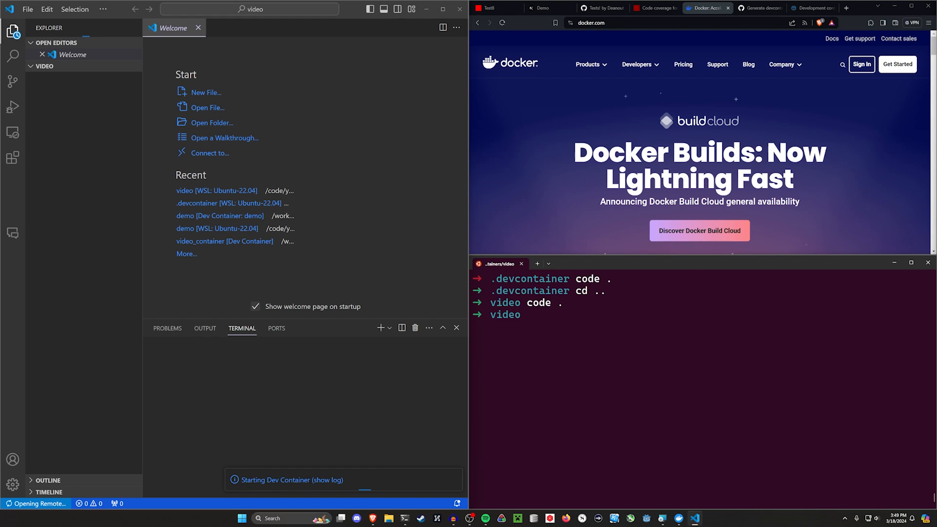
{"action": "mouse_move", "coordinate": [394, 177]}
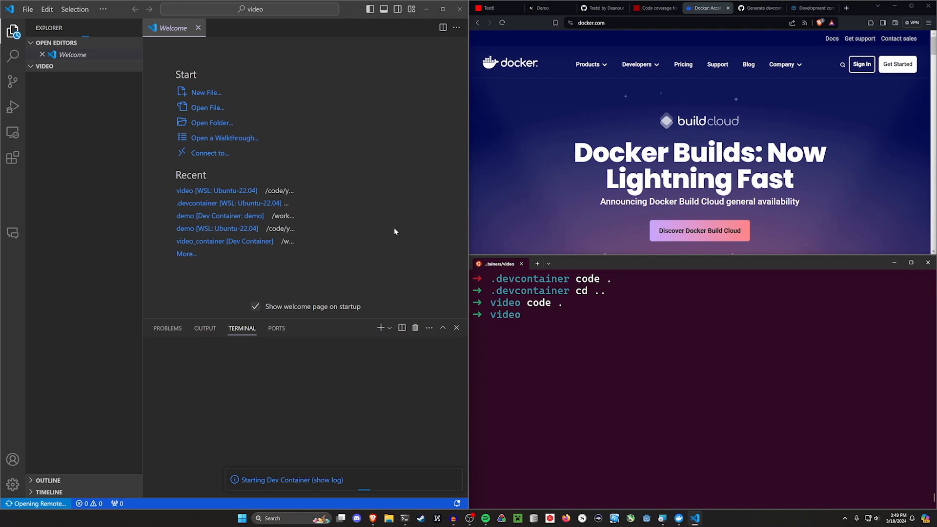
{"action": "mouse_move", "coordinate": [310, 280]}
{"action": "type", "text": "rails -v"}
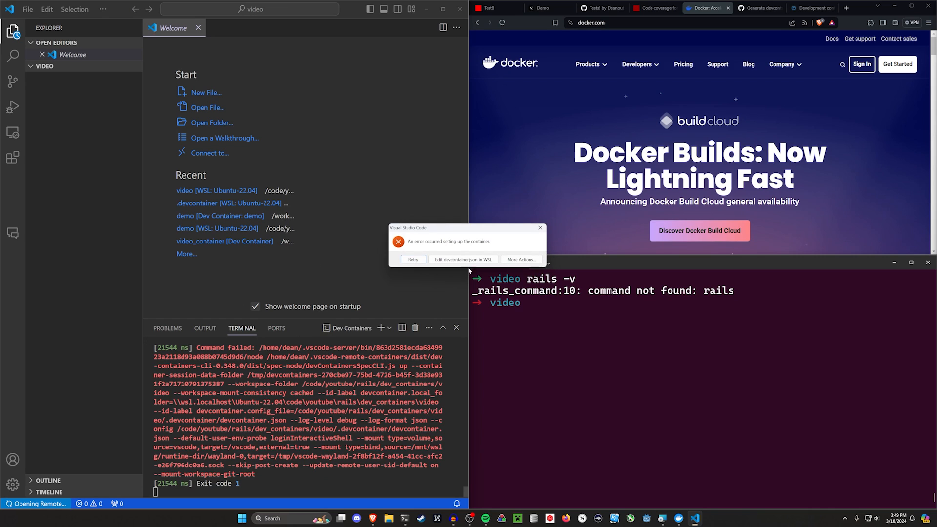
{"action": "mouse_move", "coordinate": [548, 229]}
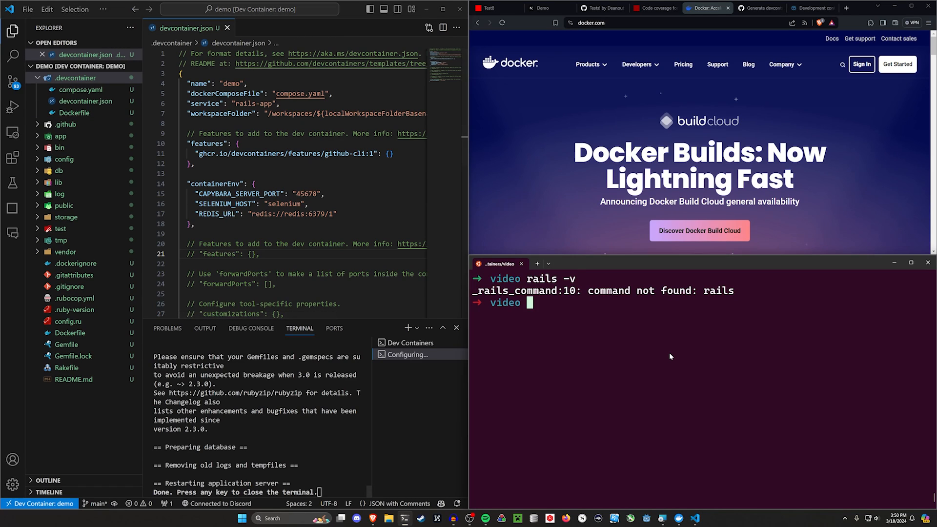
Step: Search the extension marketplace for 'stimulus' to list Stimulus LSP
{"action": "type", "text": "rails new"}
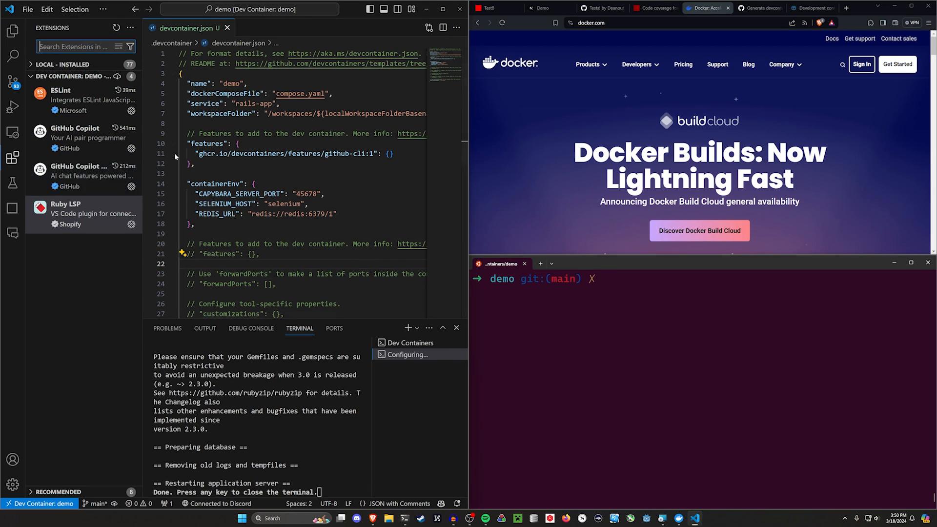
{"action": "mouse_move", "coordinate": [84, 100]}
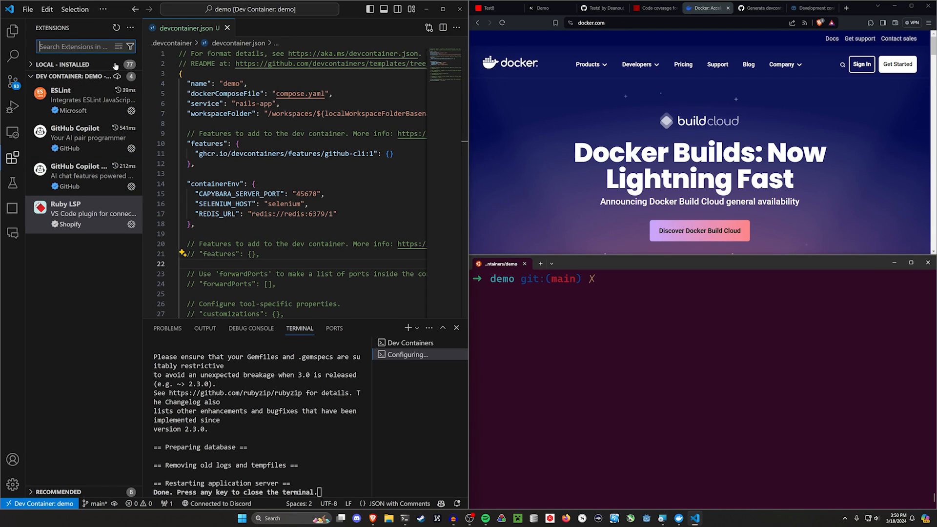
{"action": "type", "text": "stimulus"}
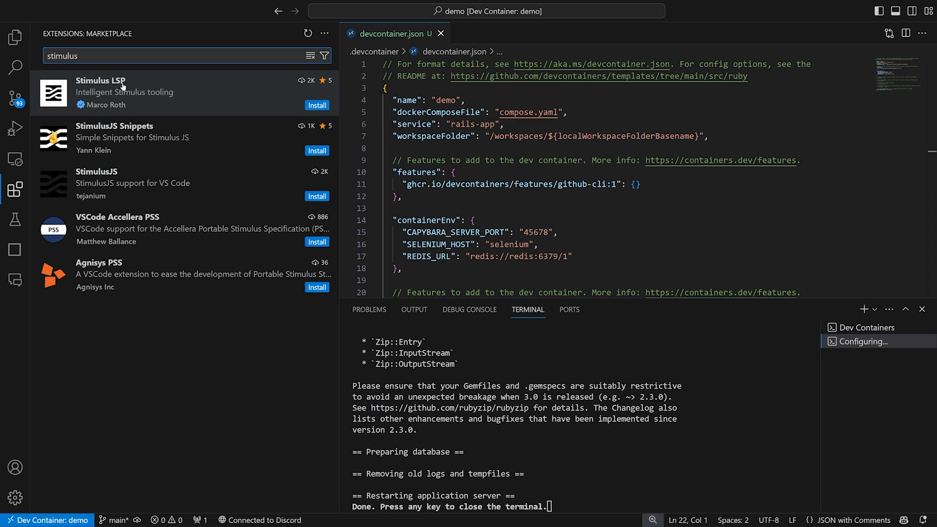
Step: Add Stimulus LSP to devcontainer.json and rebuild the container from the notification
{"action": "left_click", "coordinate": [101, 93]}
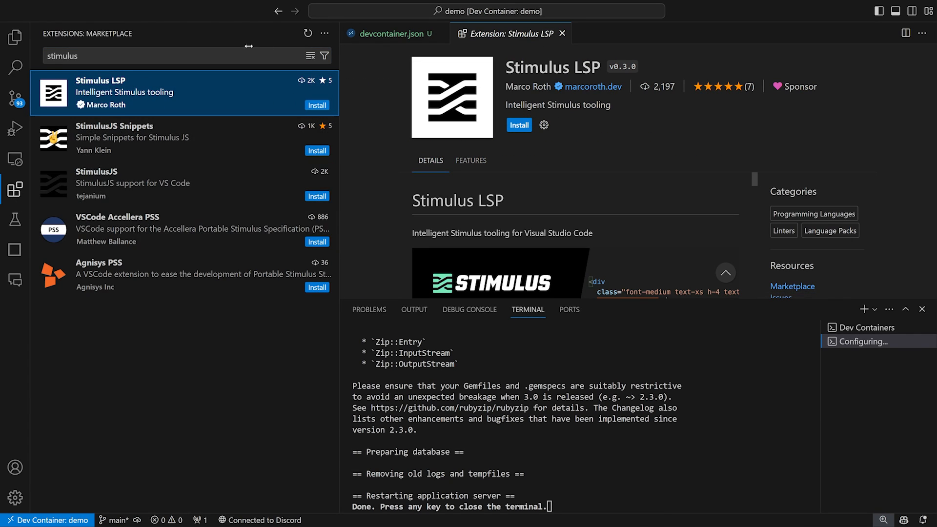
{"action": "left_click", "coordinate": [387, 34]}
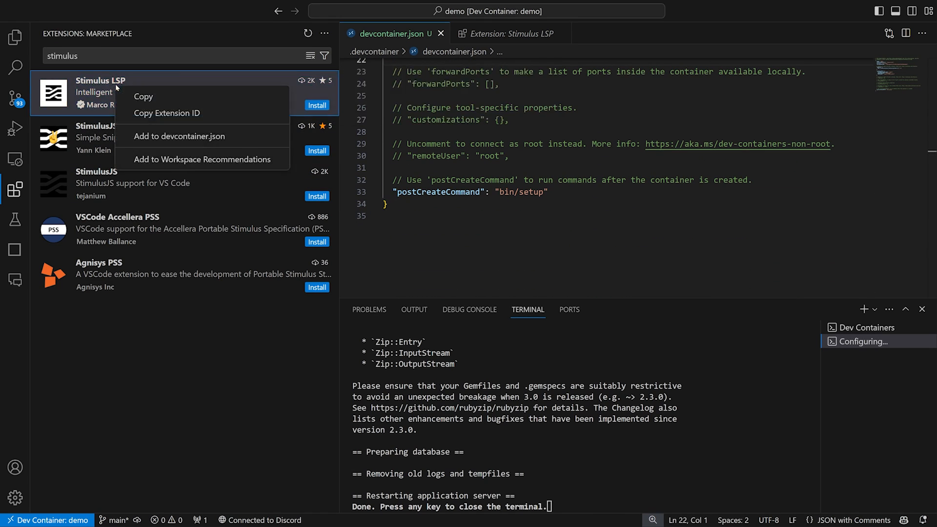
{"action": "mouse_move", "coordinate": [186, 136]}
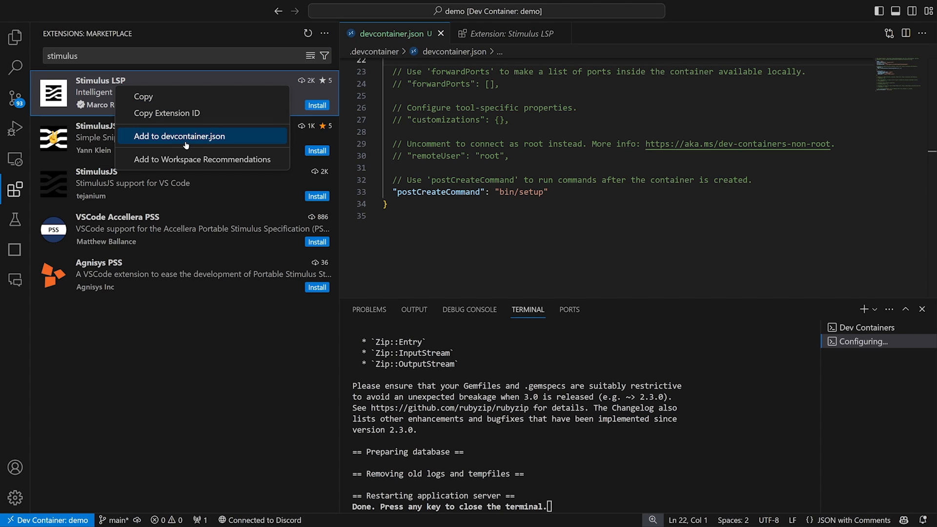
{"action": "left_click", "coordinate": [178, 136]}
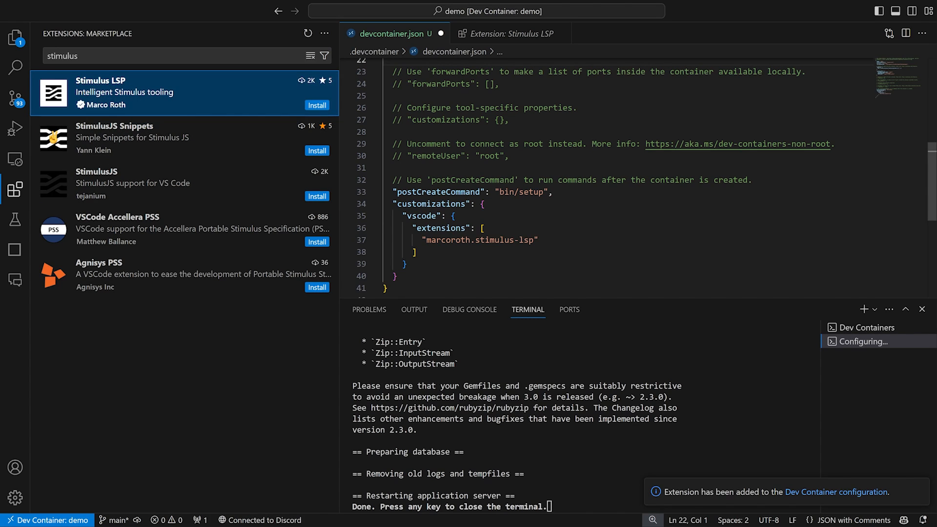
{"action": "left_click_drag", "start_coordinate": [395, 204], "coordinate": [397, 276]}
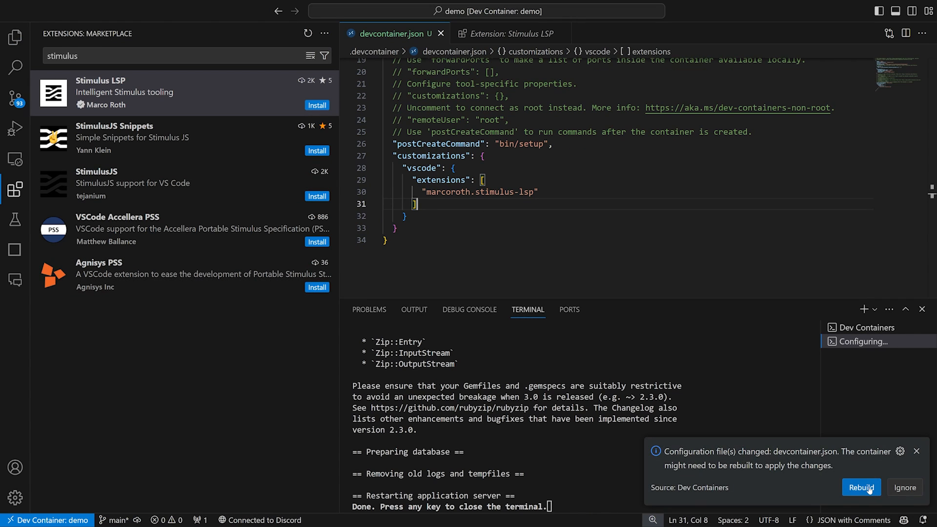
{"action": "left_click", "coordinate": [860, 487]}
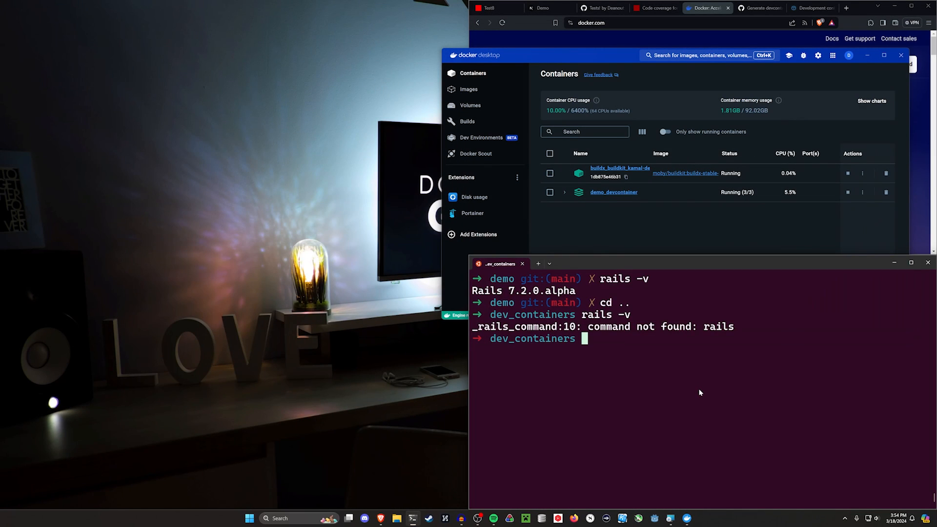
Step: Type a cd command in the terminal while demo_devcontainer goes to Exited
{"action": "type", "text": "cd d"}
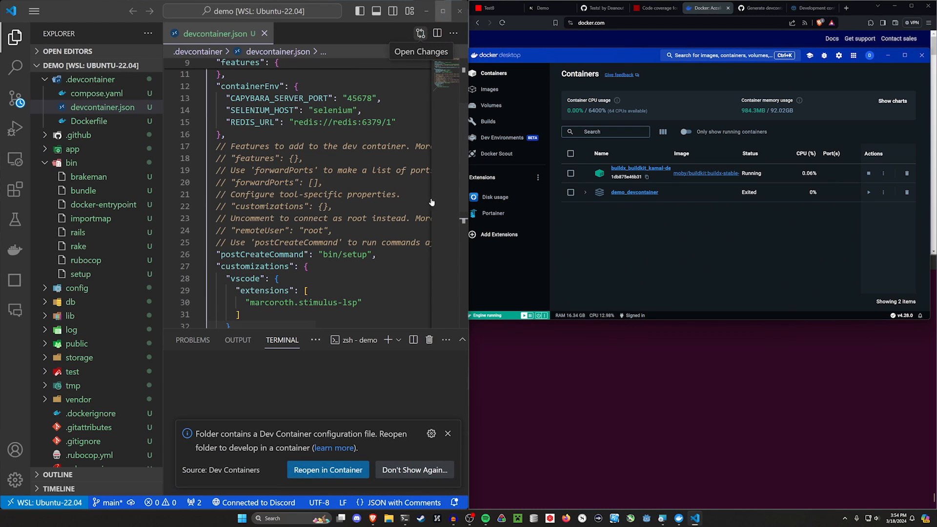
Step: Choose Reopen in Container and let devcontainer.json with the Stimulus LSP entry load
{"action": "left_click", "coordinate": [327, 469]}
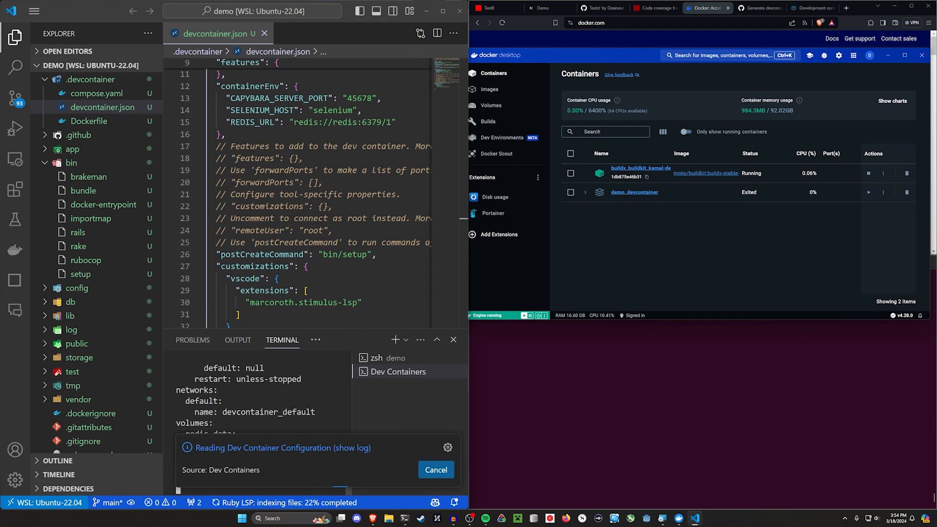
{"action": "left_click", "coordinate": [436, 470]}
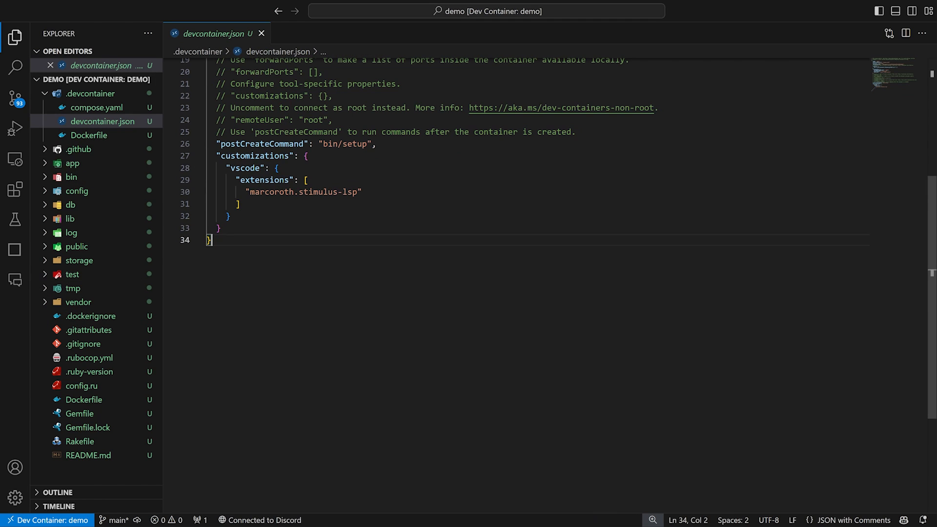
Step: Check container extensions and rails -v, then generate the Post scaffold with title and body:text
{"action": "left_click", "coordinate": [15, 190]}
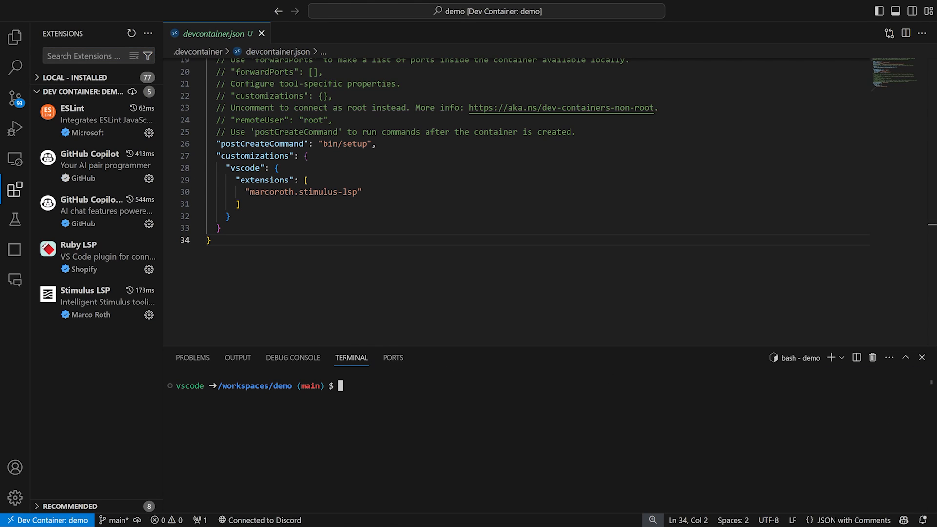
{"action": "type", "text": "rails -v"}
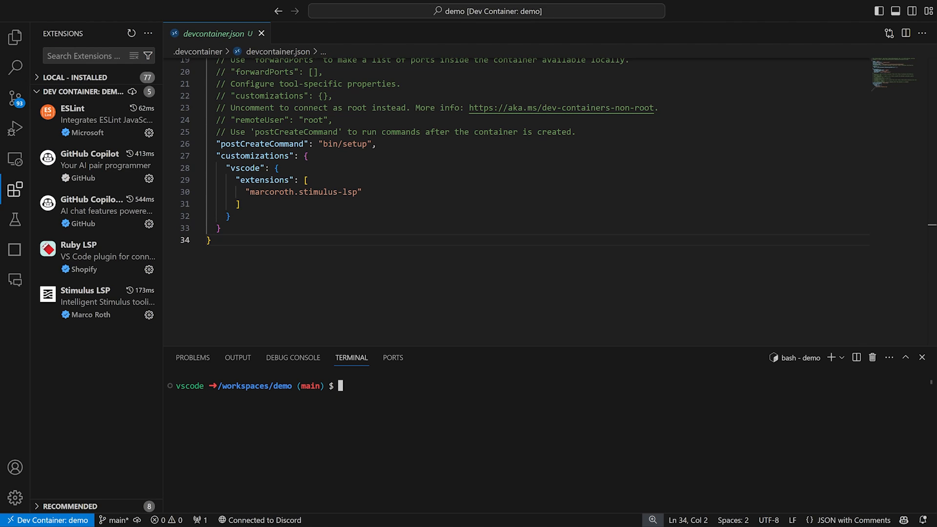
{"action": "type", "text": "bin/rails -v"}
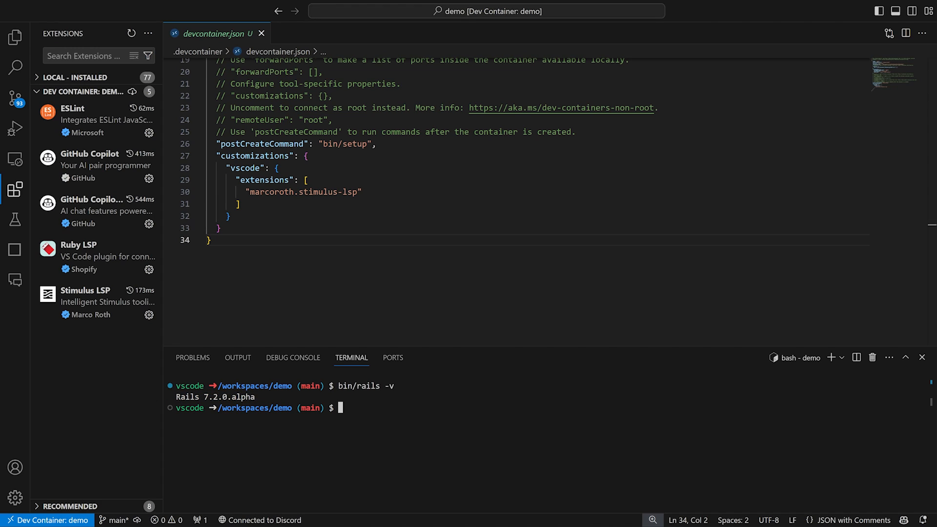
{"action": "type", "text": "bin"}
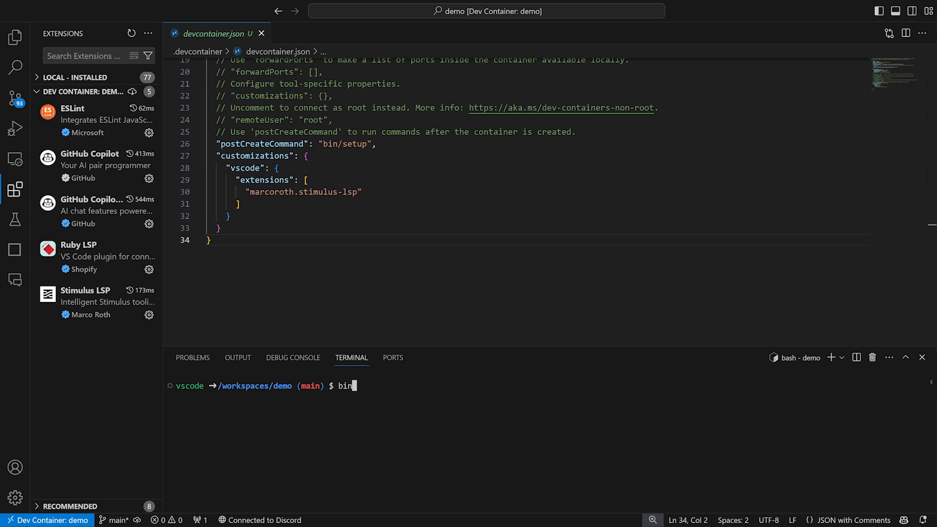
{"action": "type", "text": "/rails g"}
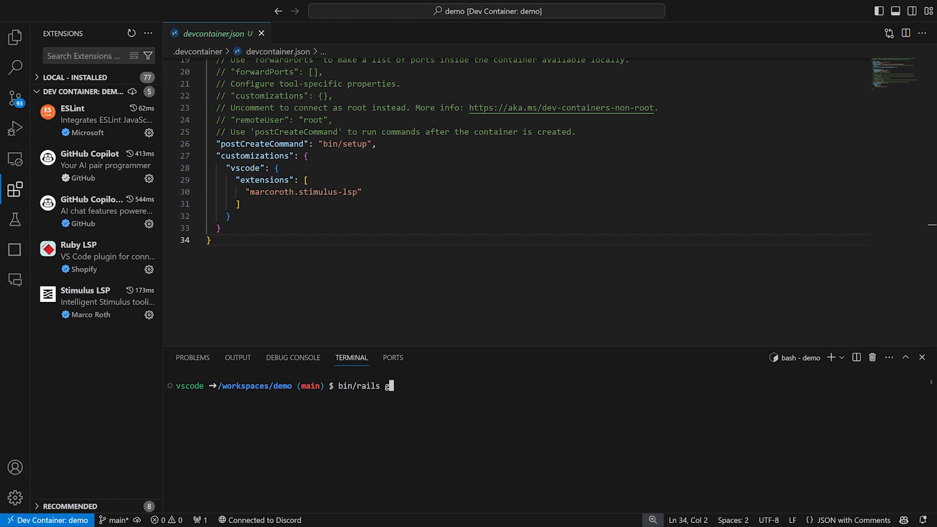
{"action": "type", "text": "scaffold post tit"}
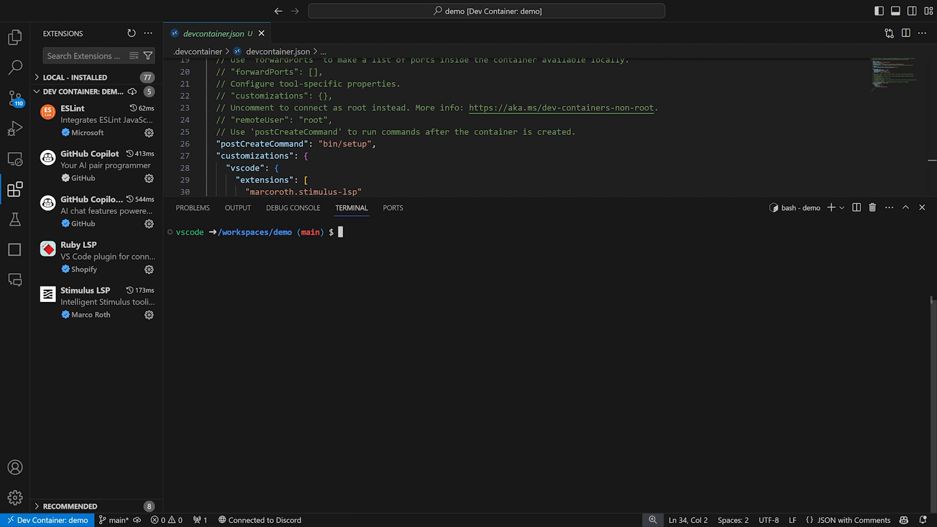
Step: Run bin/rails db:migrate and start the Rails server on port 3000
{"action": "type", "text": "bin/rails db:migrate"}
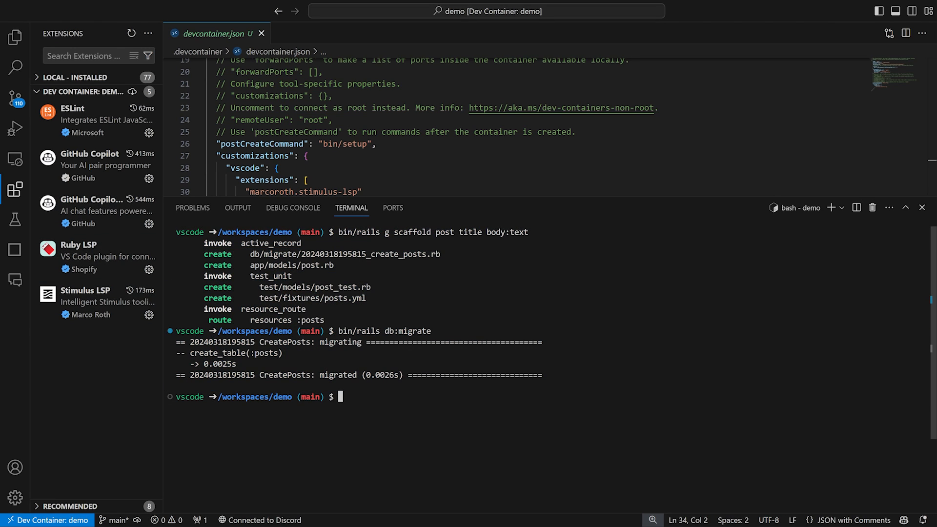
{"action": "type", "text": "bin"}
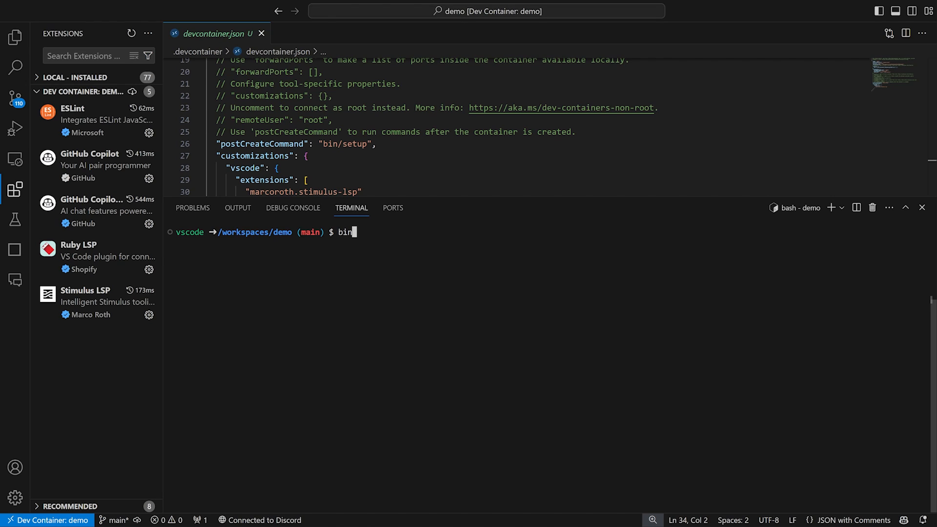
{"action": "type", "text": "/rails s"}
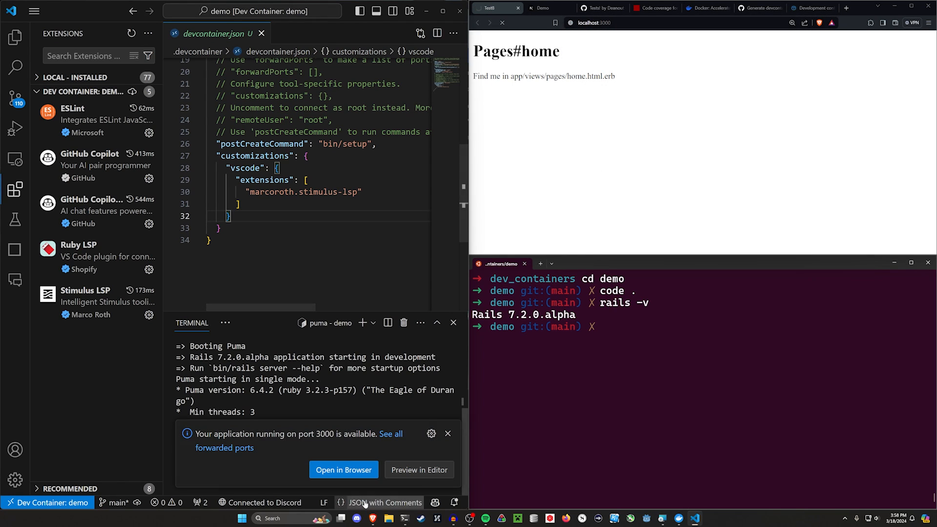
Step: Open the running app in Brave and navigate to the /posts page
{"action": "left_click", "coordinate": [344, 470]}
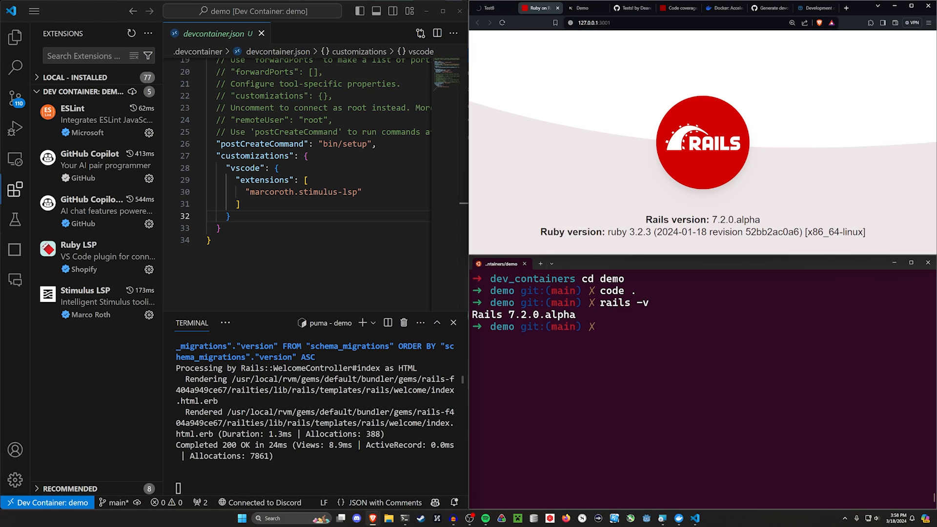
{"action": "left_click", "coordinate": [594, 22]}
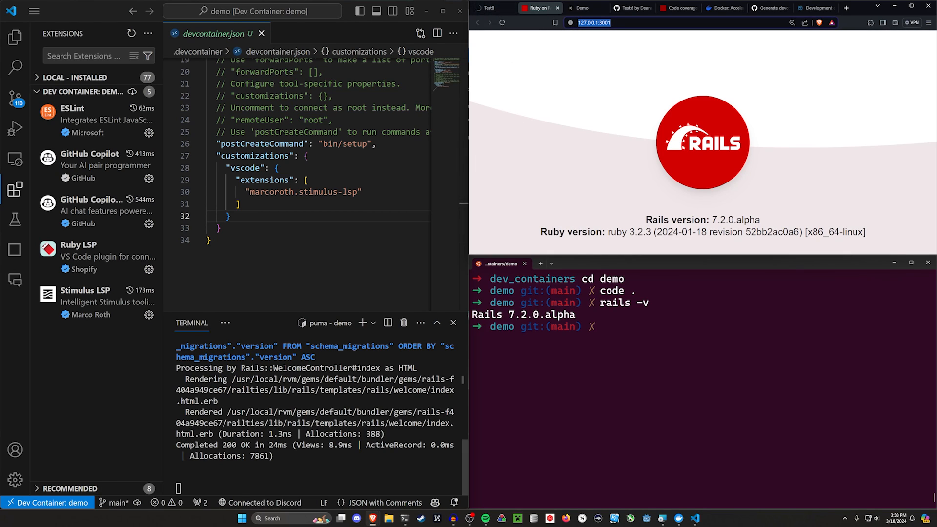
{"action": "left_click", "coordinate": [506, 8]}
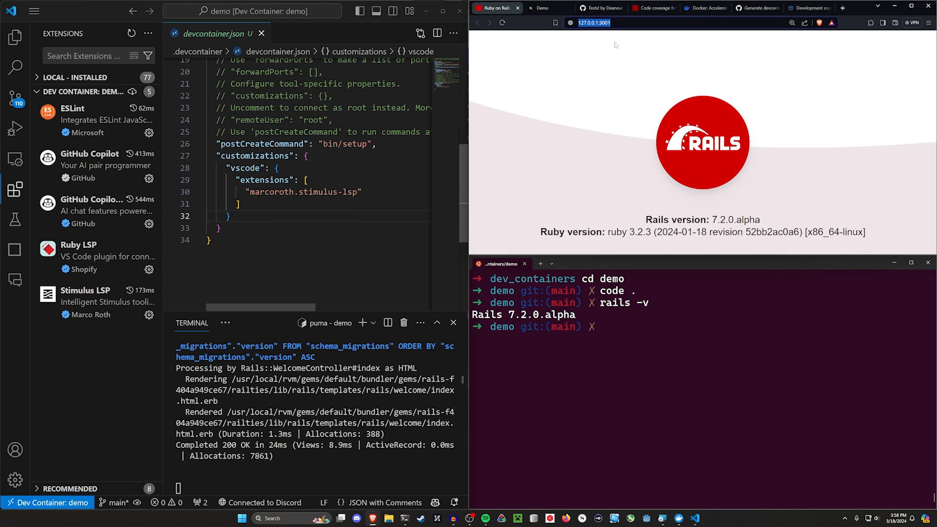
{"action": "type", "text": "/posts"}
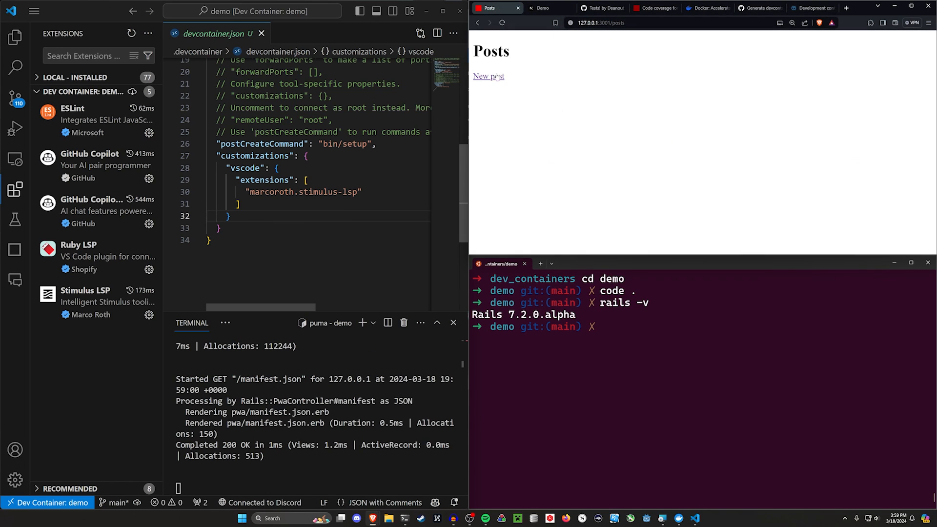
Step: Create a new post titled 'test' with body 'case'
{"action": "left_click", "coordinate": [487, 76]}
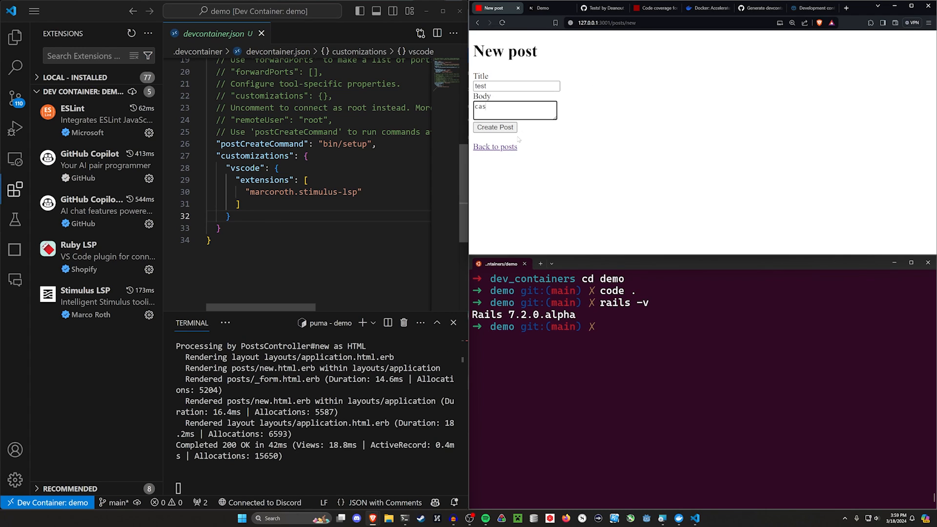
{"action": "left_click", "coordinate": [495, 127]}
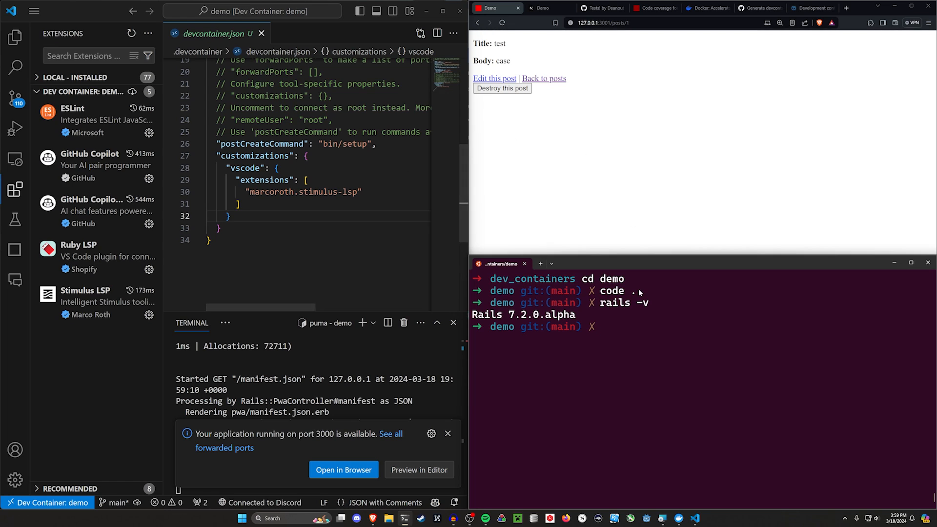
{"action": "type", "text": "ls -l"}
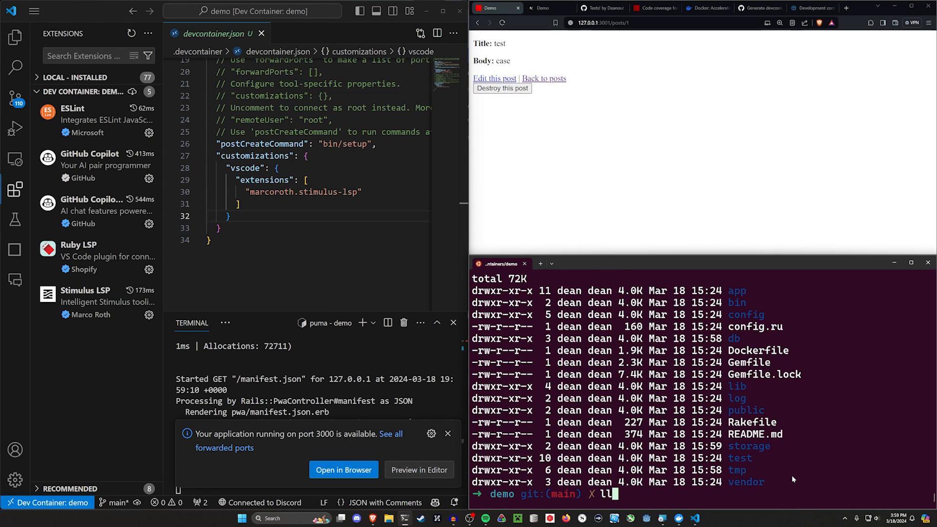
Step: Run ll storage/ to show the development.sqlite3 files, then run code . on demo
{"action": "type", "text": "st"}
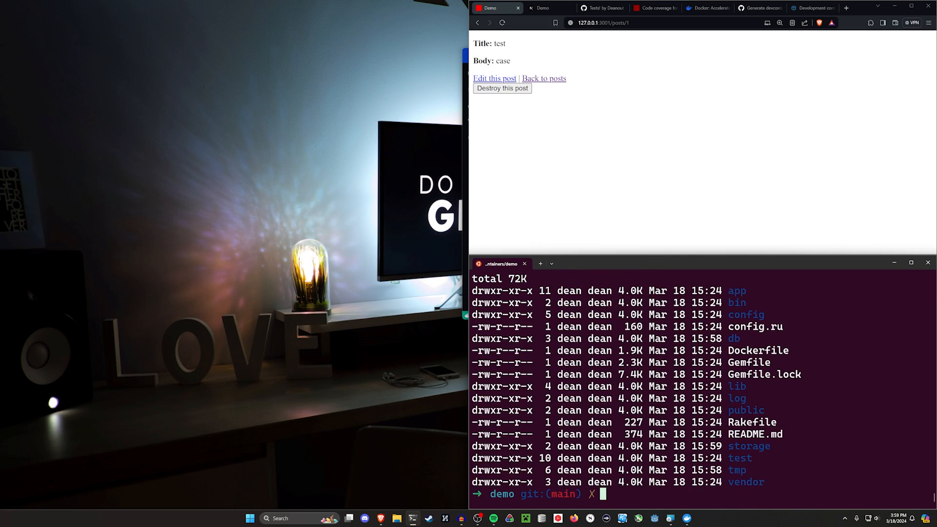
{"action": "type", "text": "ll storage/"}
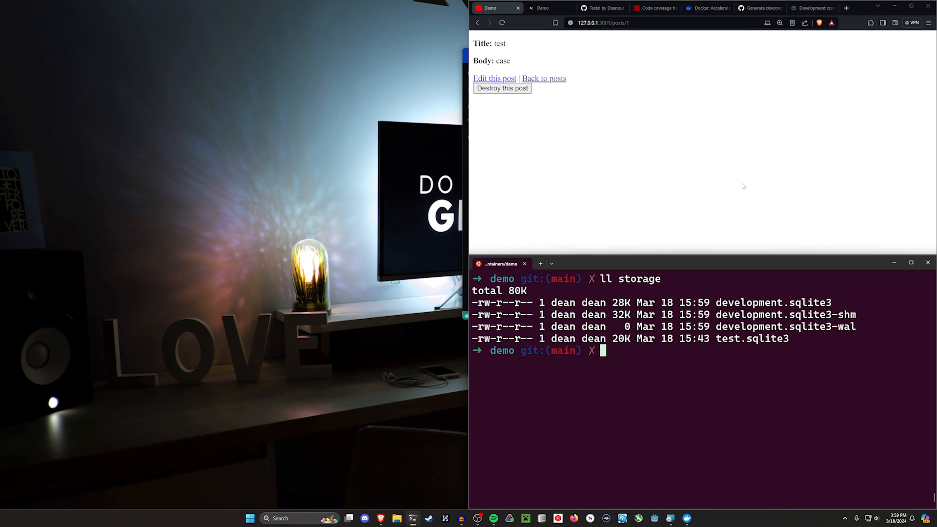
{"action": "mouse_move", "coordinate": [780, 375]}
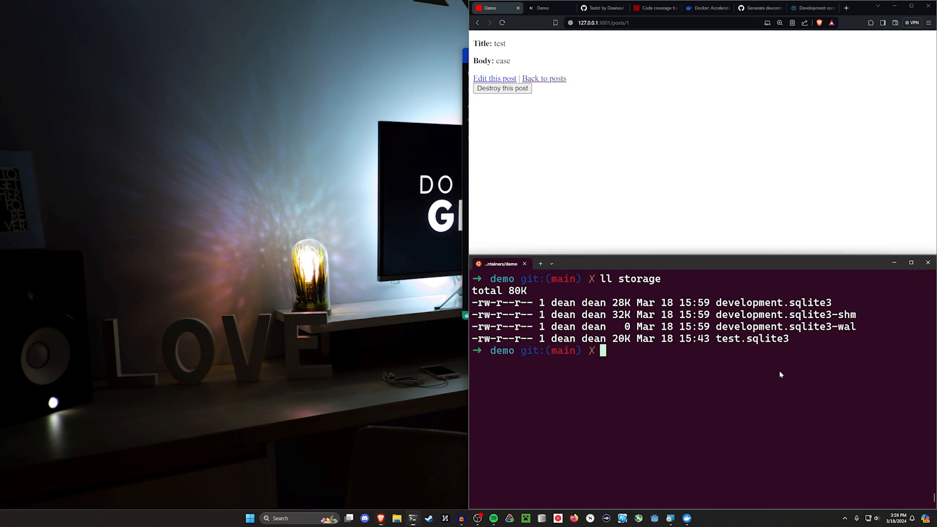
{"action": "type", "text": "code ."}
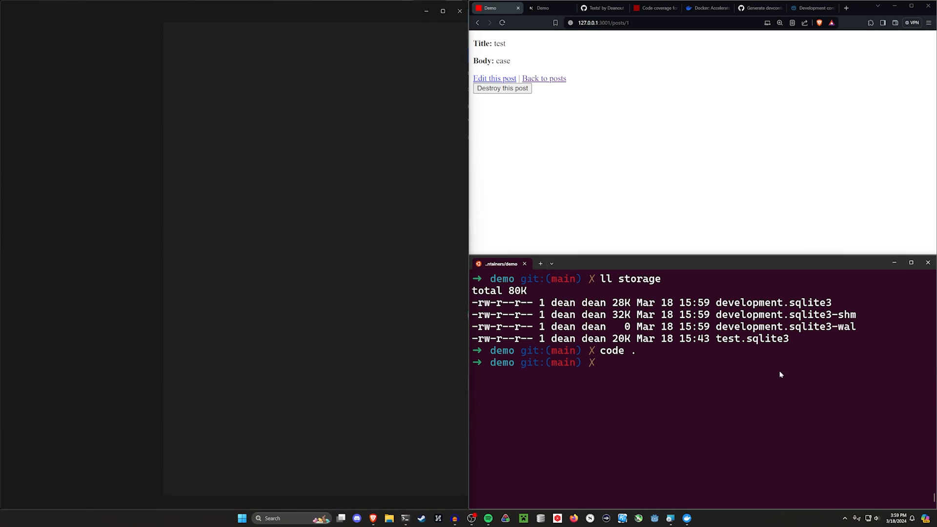
Step: Maximize the VS Code window as demo reopens in its dev container
{"action": "left_click", "coordinate": [612, 350]}
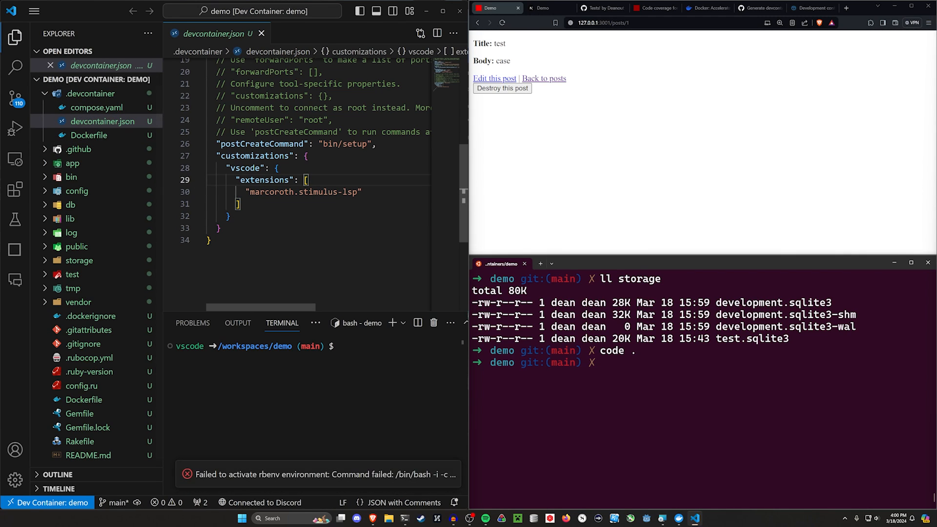
{"action": "mouse_move", "coordinate": [580, 176]}
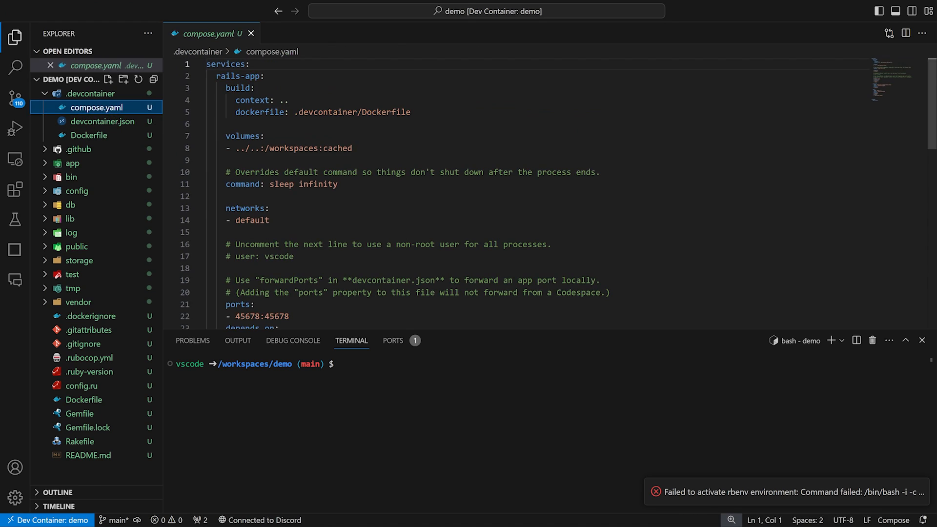
Step: Open the Dockerfile, add and then delete the rails alias RUN line, leaving it unchanged
{"action": "double_click", "coordinate": [474, 172]}
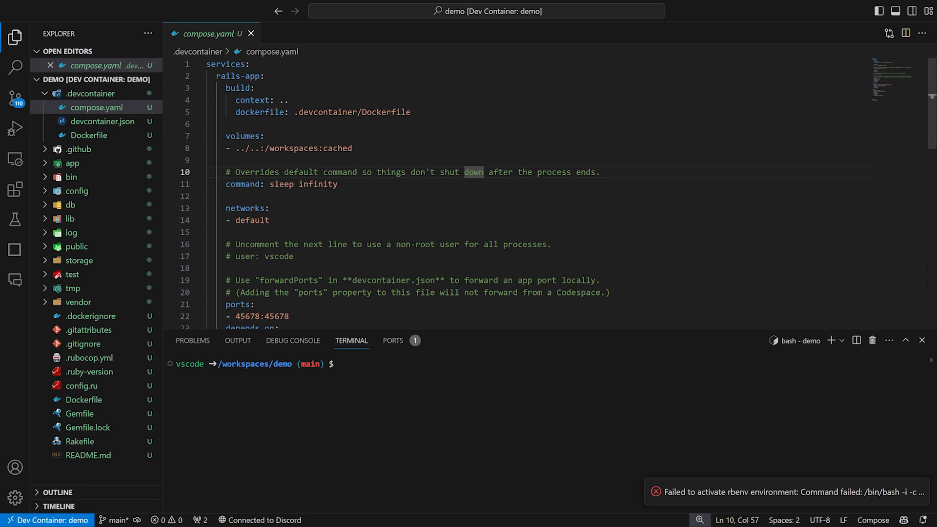
{"action": "left_click", "coordinate": [89, 136]}
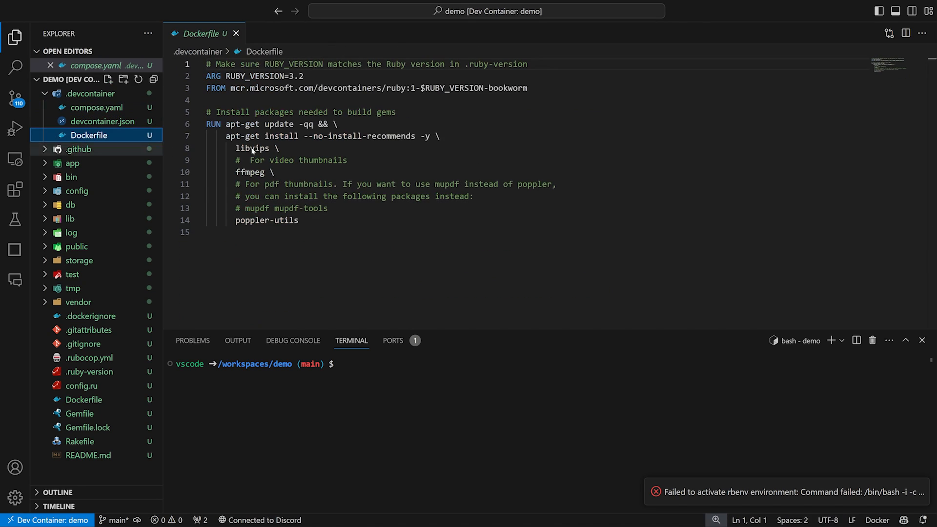
{"action": "left_click_drag", "start_coordinate": [206, 123], "coordinate": [302, 220]}
{"action": "type", "text": "RUN echo \"alias rails='bin/rails'\" >> ~/.bashrc"}
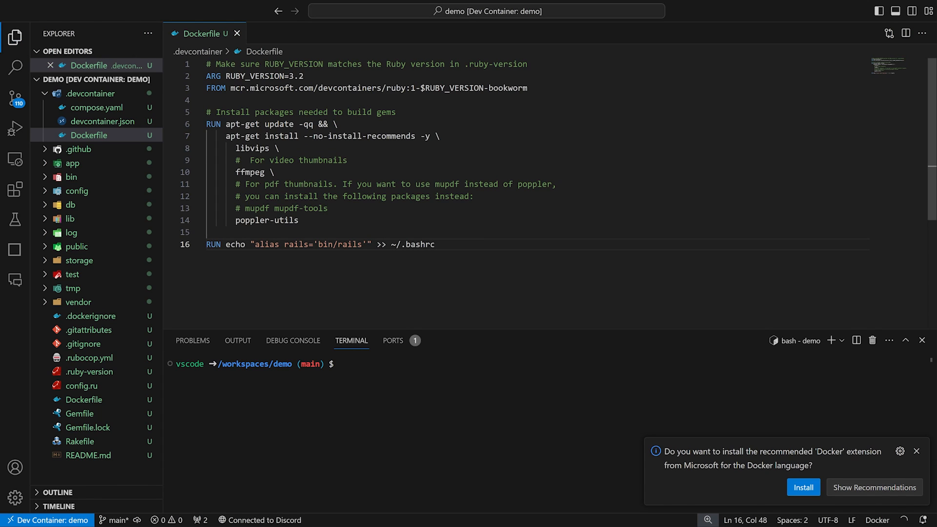
{"action": "left_click", "coordinate": [322, 245]}
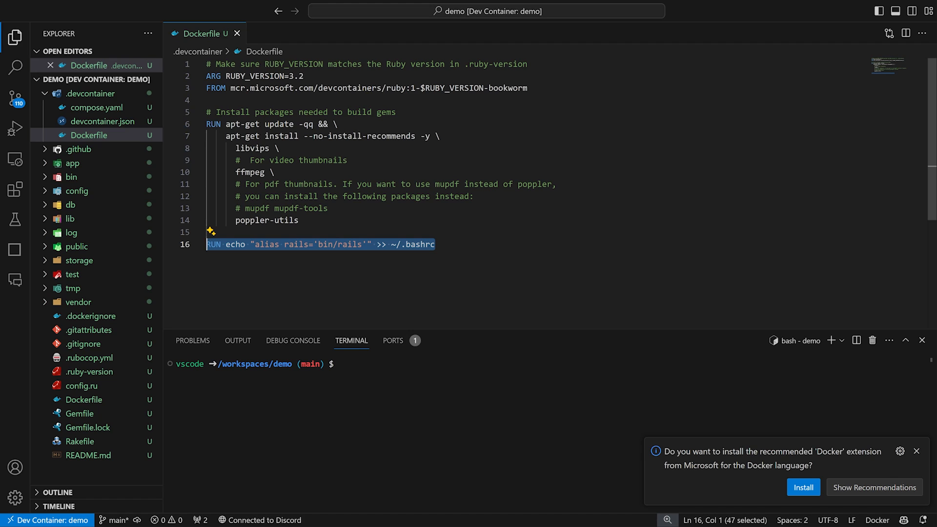
{"action": "key", "text": "Delete"}
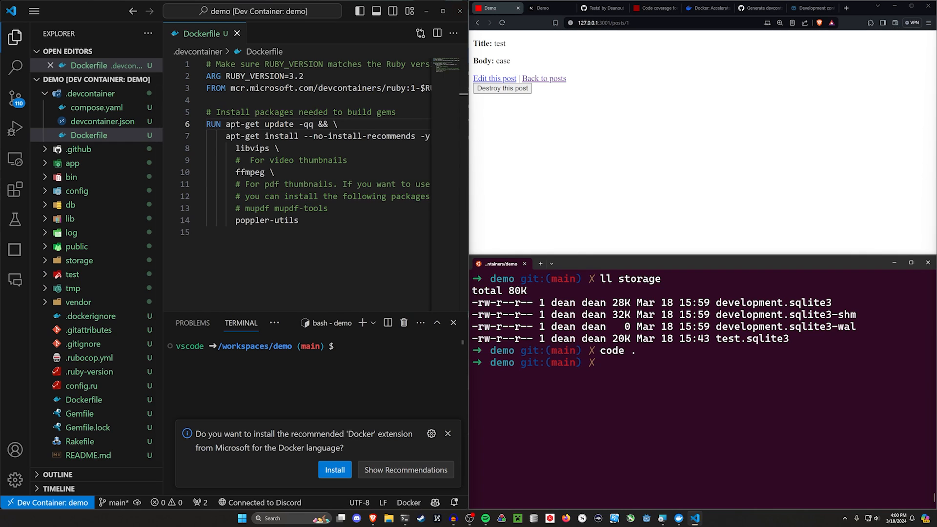
{"action": "mouse_move", "coordinate": [459, 11]}
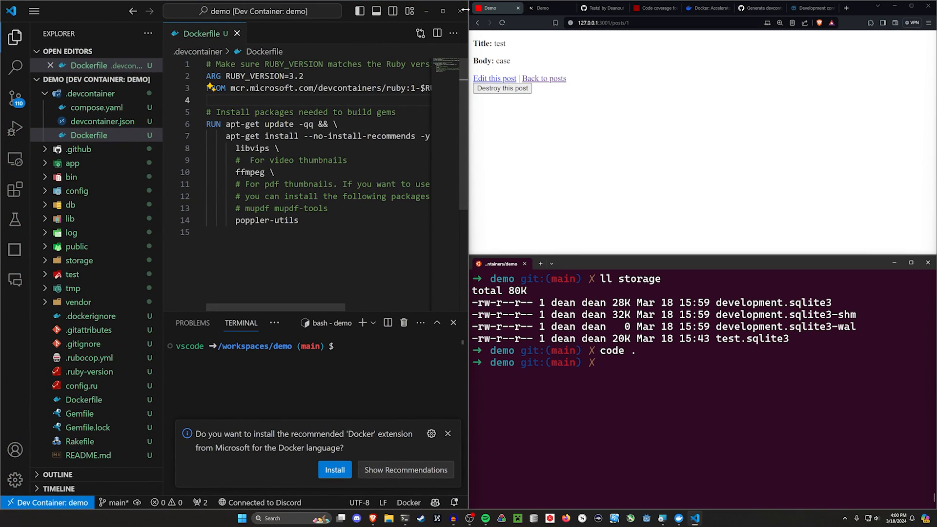
{"action": "mouse_move", "coordinate": [461, 11]}
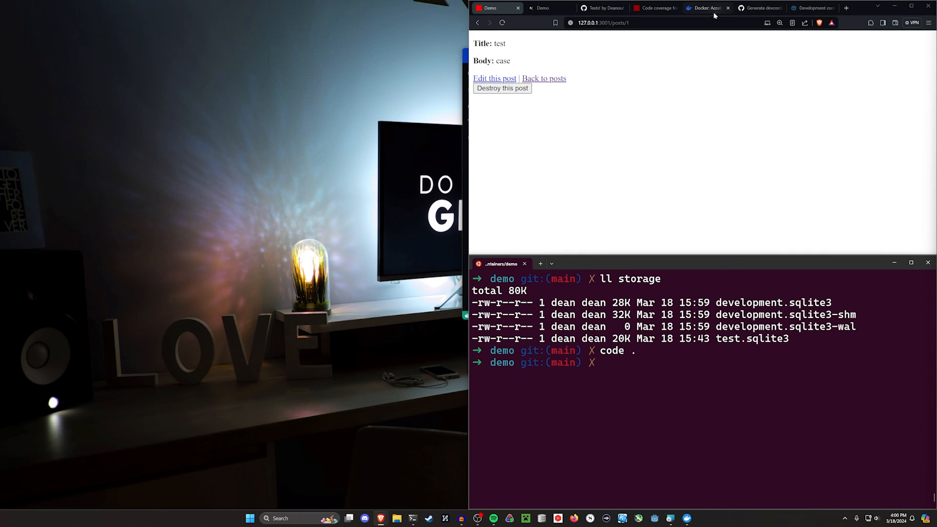
Step: View docker.com, then return to the 'Generate devcontainer files by default' issue tab
{"action": "left_click", "coordinate": [705, 8]}
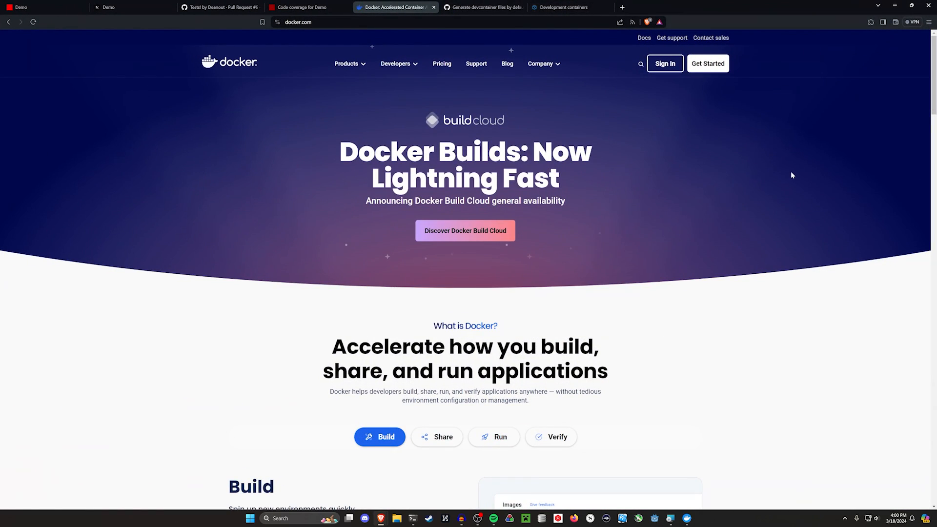
{"action": "mouse_move", "coordinate": [782, 178]}
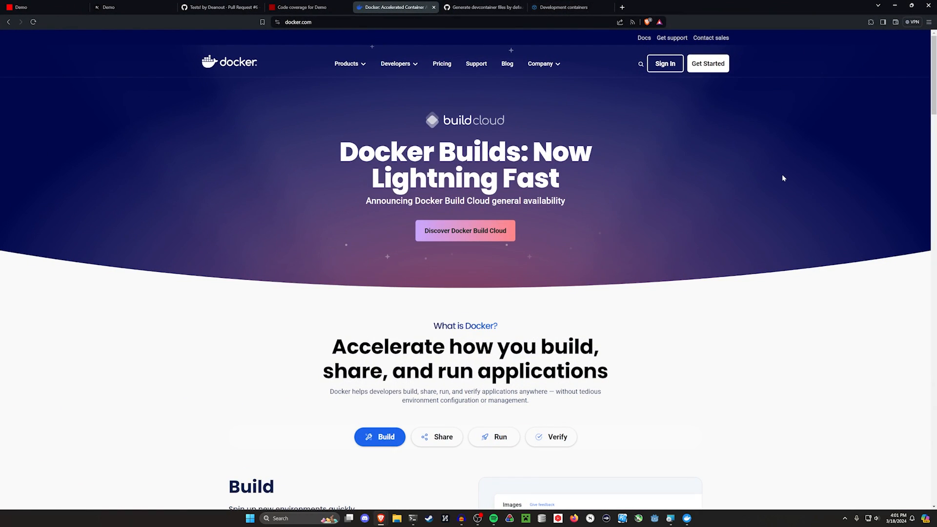
{"action": "left_click", "coordinate": [483, 7]}
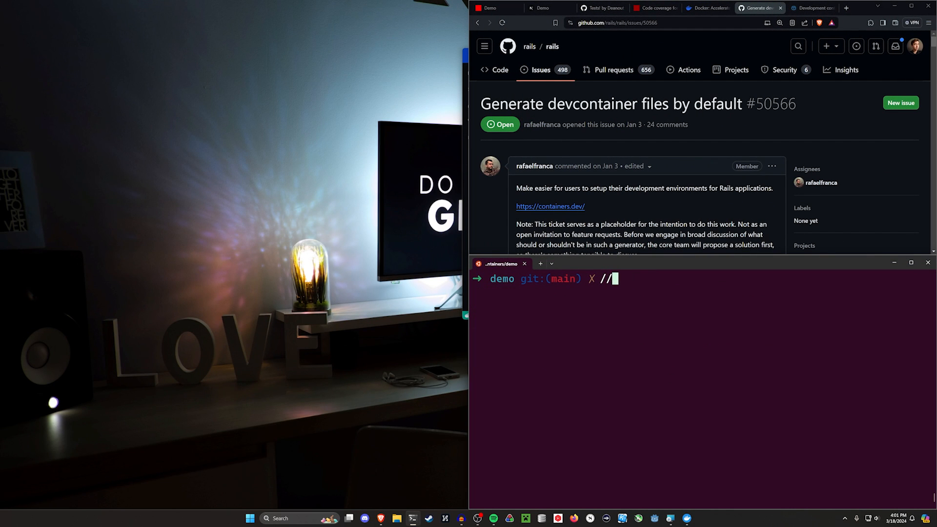
Step: Run ll .devcontainer/ and highlight devcontainer.json in the listing
{"action": "type", "text": "ll .devcontainer/"}
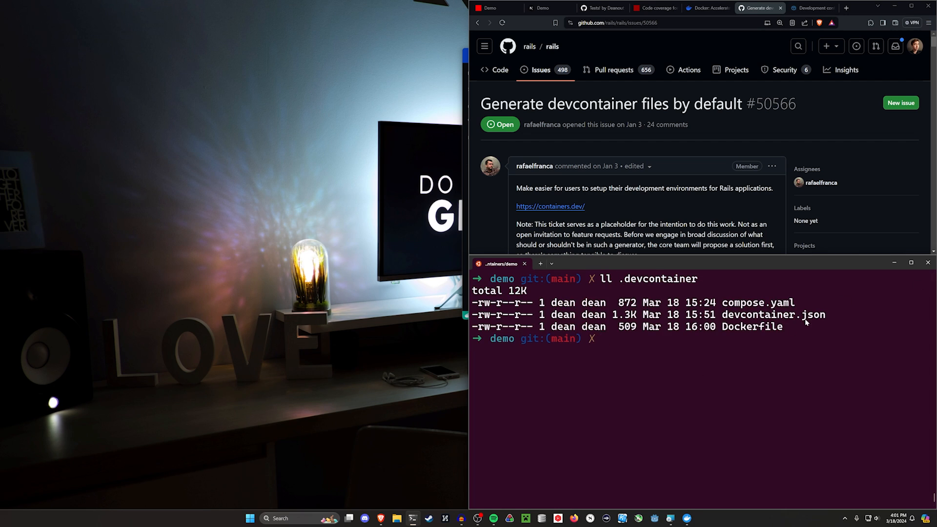
{"action": "left_click_drag", "start_coordinate": [478, 302], "coordinate": [782, 327]}
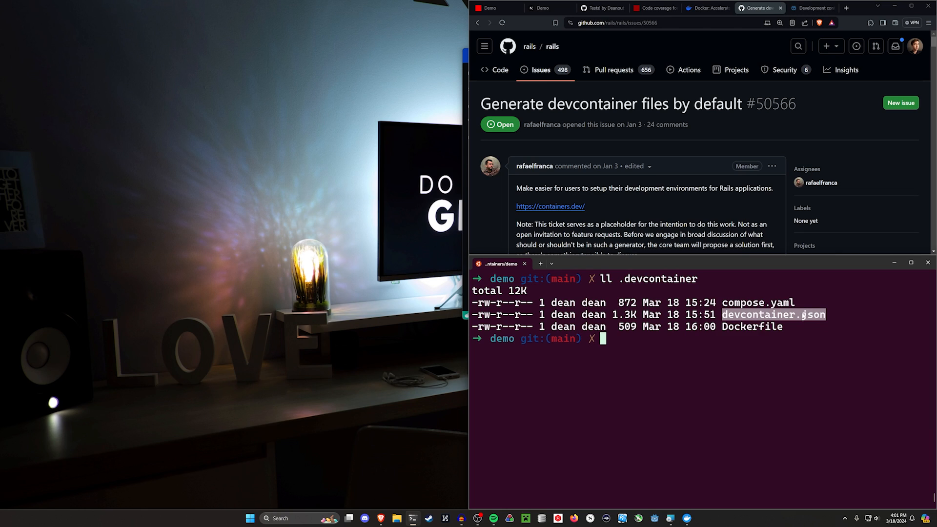
{"action": "mouse_move", "coordinate": [813, 301]}
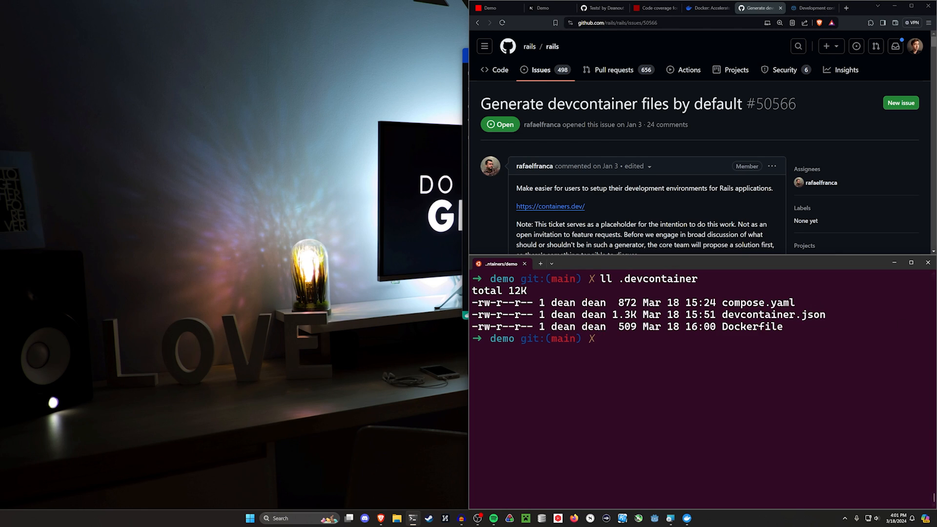
{"action": "mouse_move", "coordinate": [785, 331]}
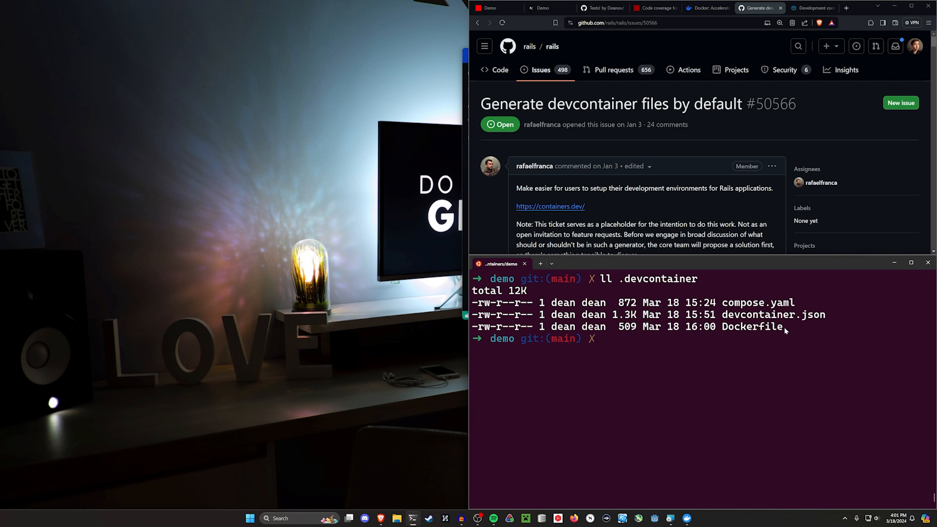
{"action": "mouse_move", "coordinate": [786, 65]}
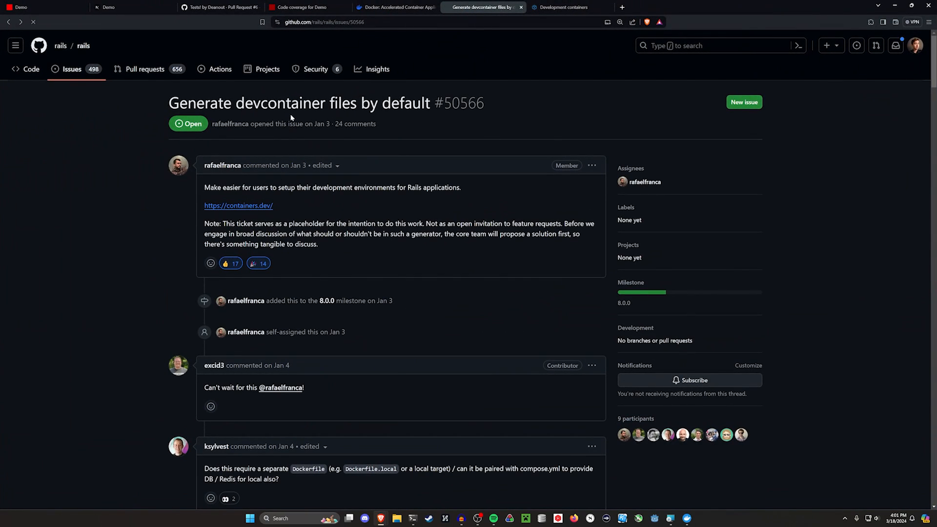
Step: Visit the Rails 8.0.0 milestone and milestones list, then switch to the containers.dev tab
{"action": "left_click", "coordinate": [624, 303]}
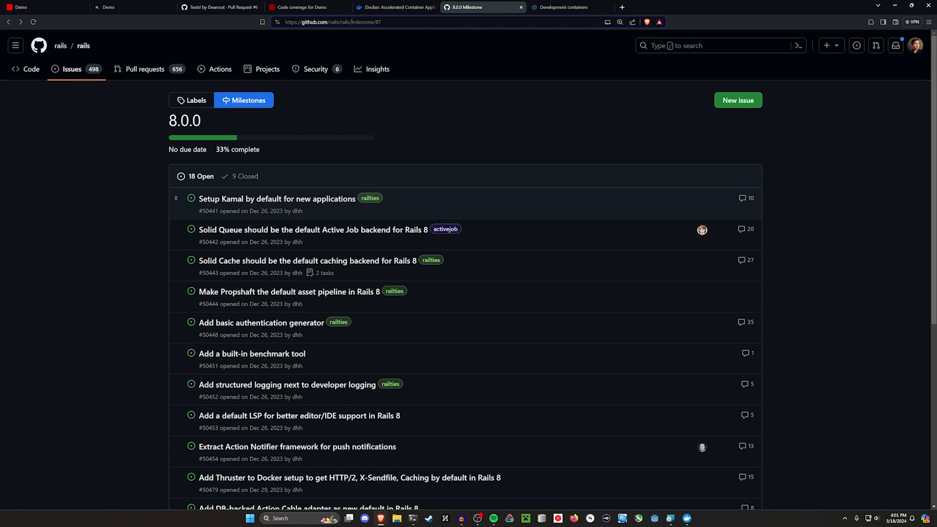
{"action": "double_click", "coordinate": [343, 22]}
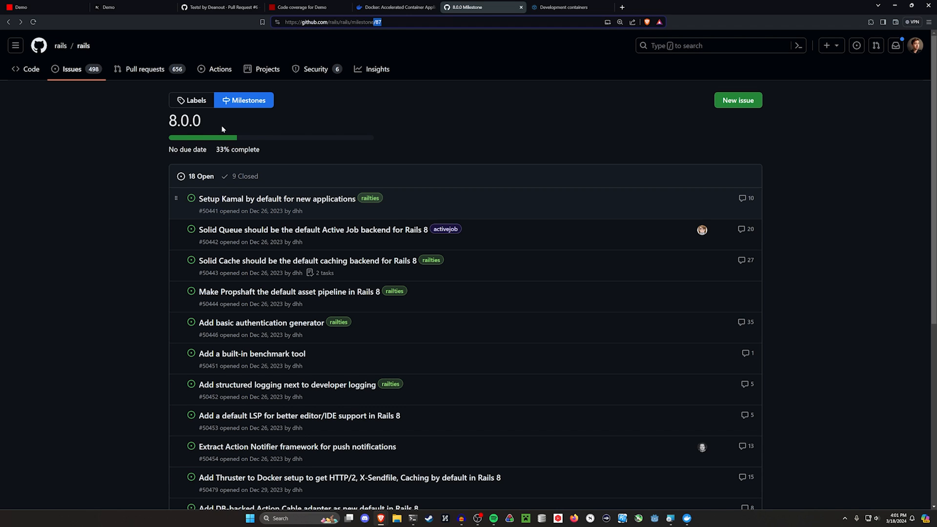
{"action": "left_click", "coordinate": [328, 22]}
{"action": "type", "text": "s"}
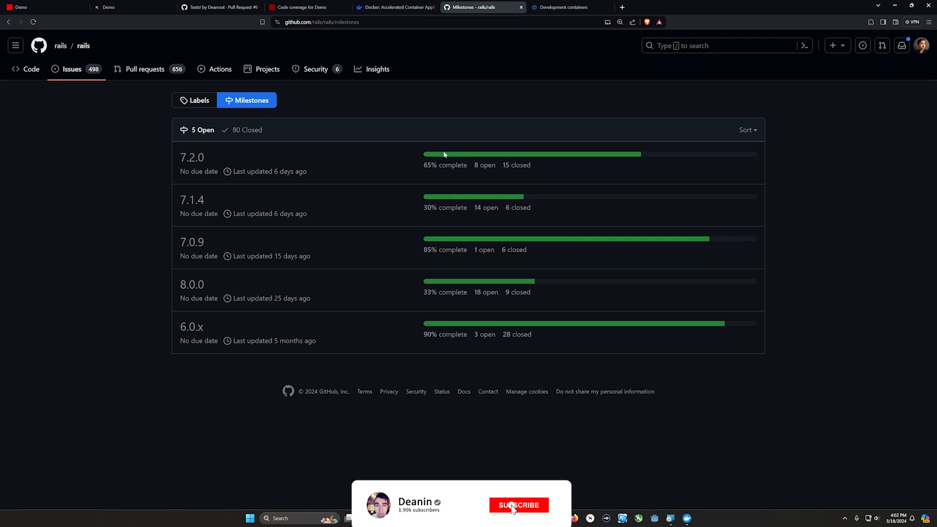
{"action": "left_click", "coordinate": [517, 505]}
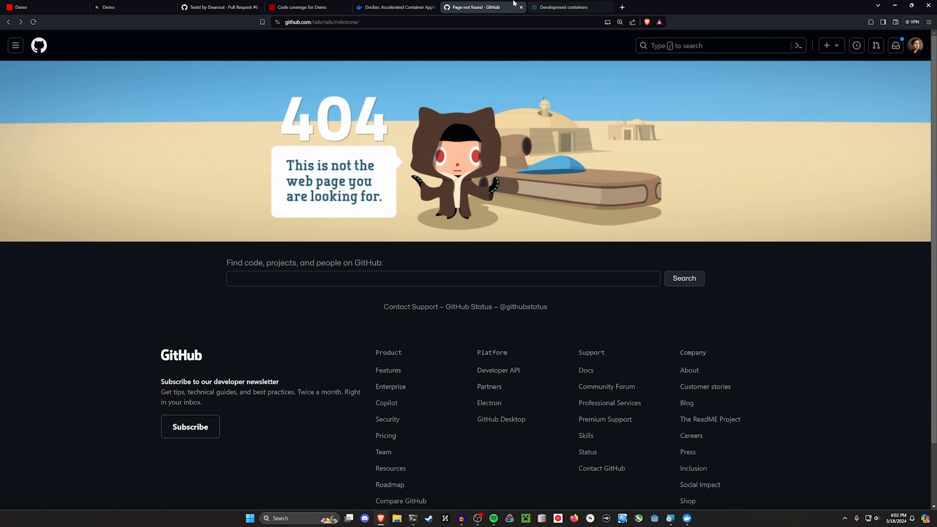
{"action": "left_click", "coordinate": [567, 7]}
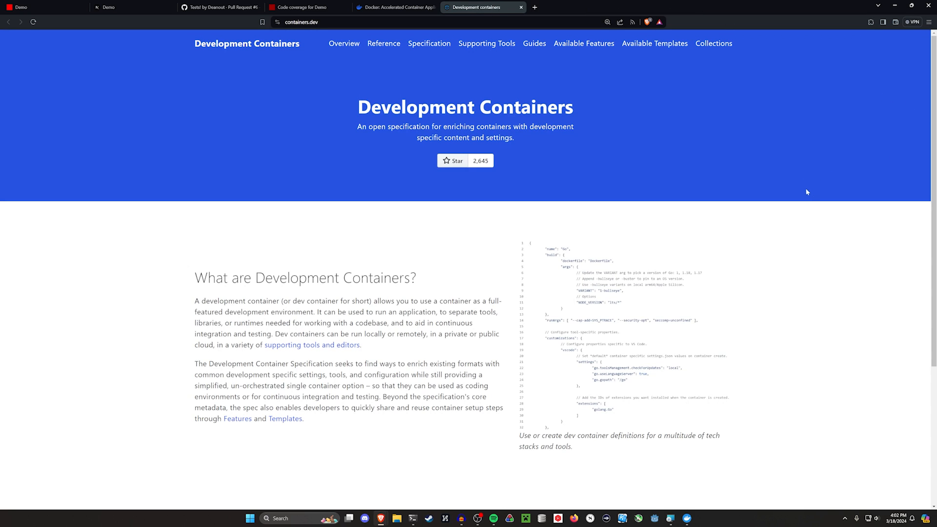